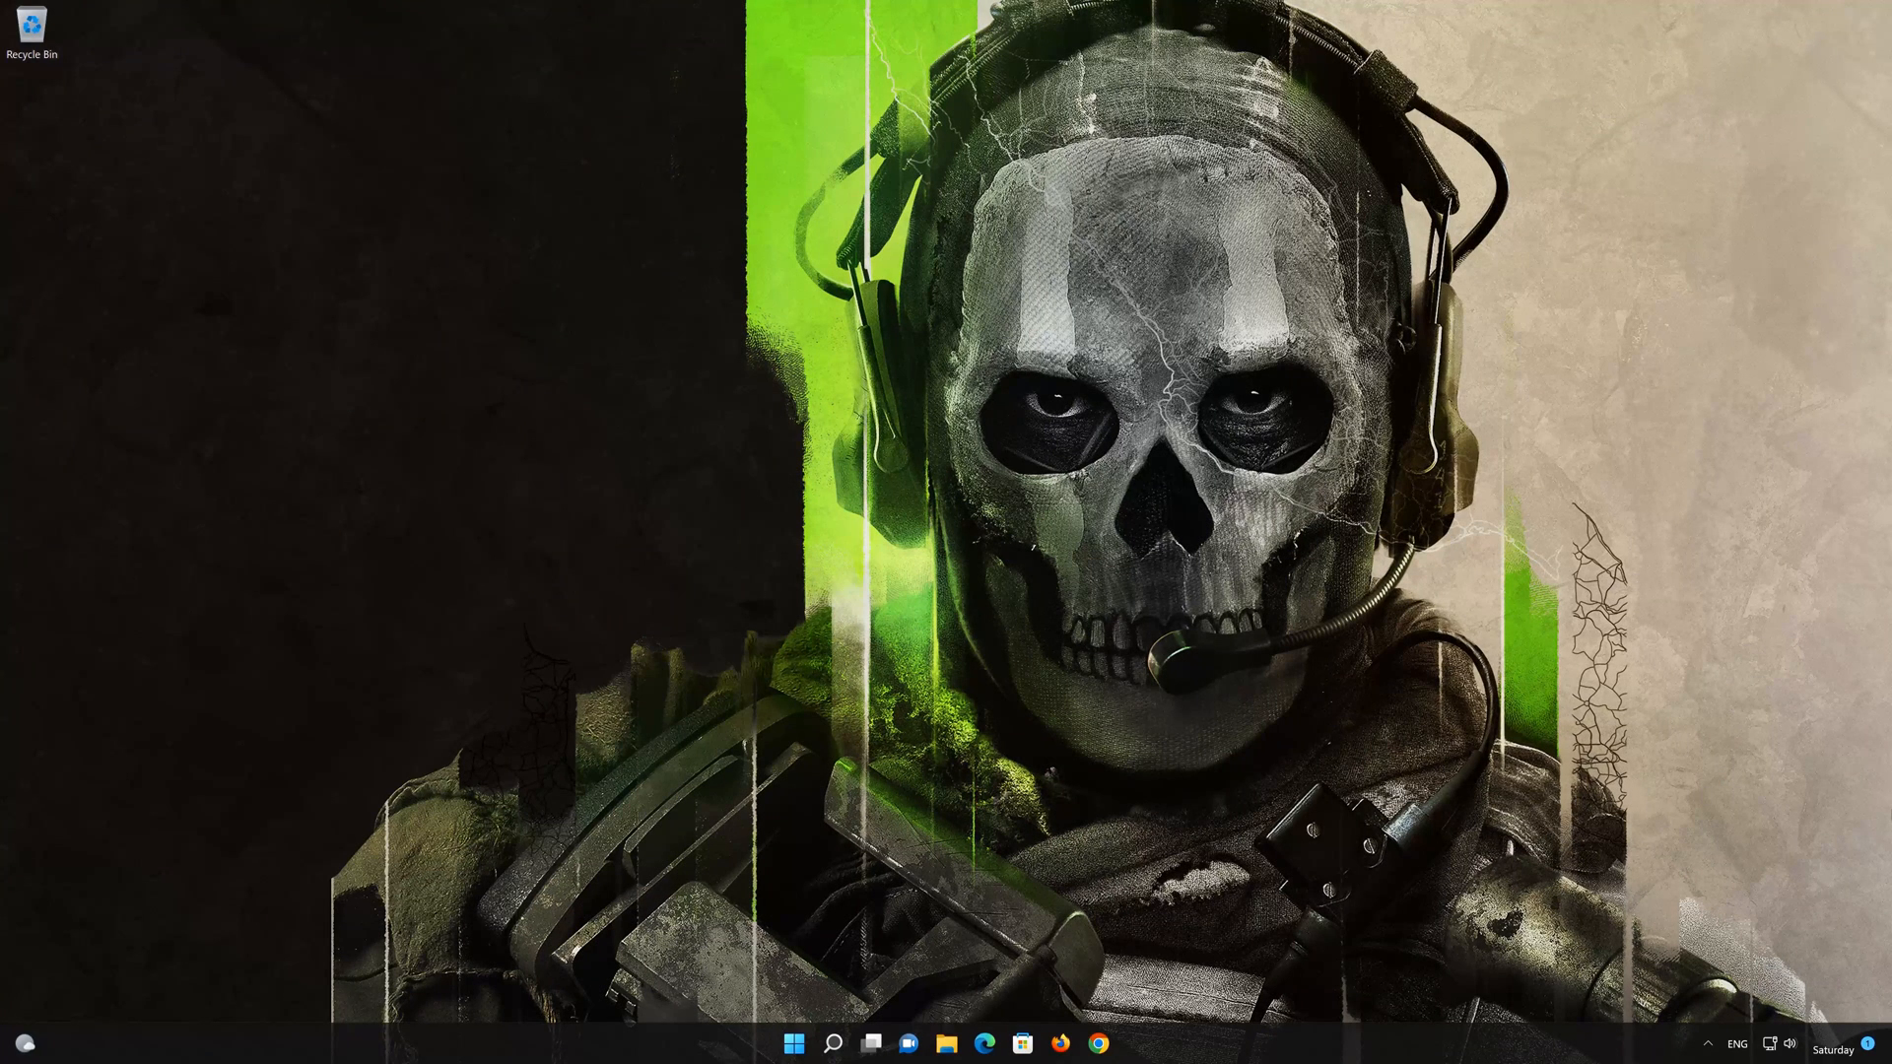
mouse_move(794, 1045)
text(d)
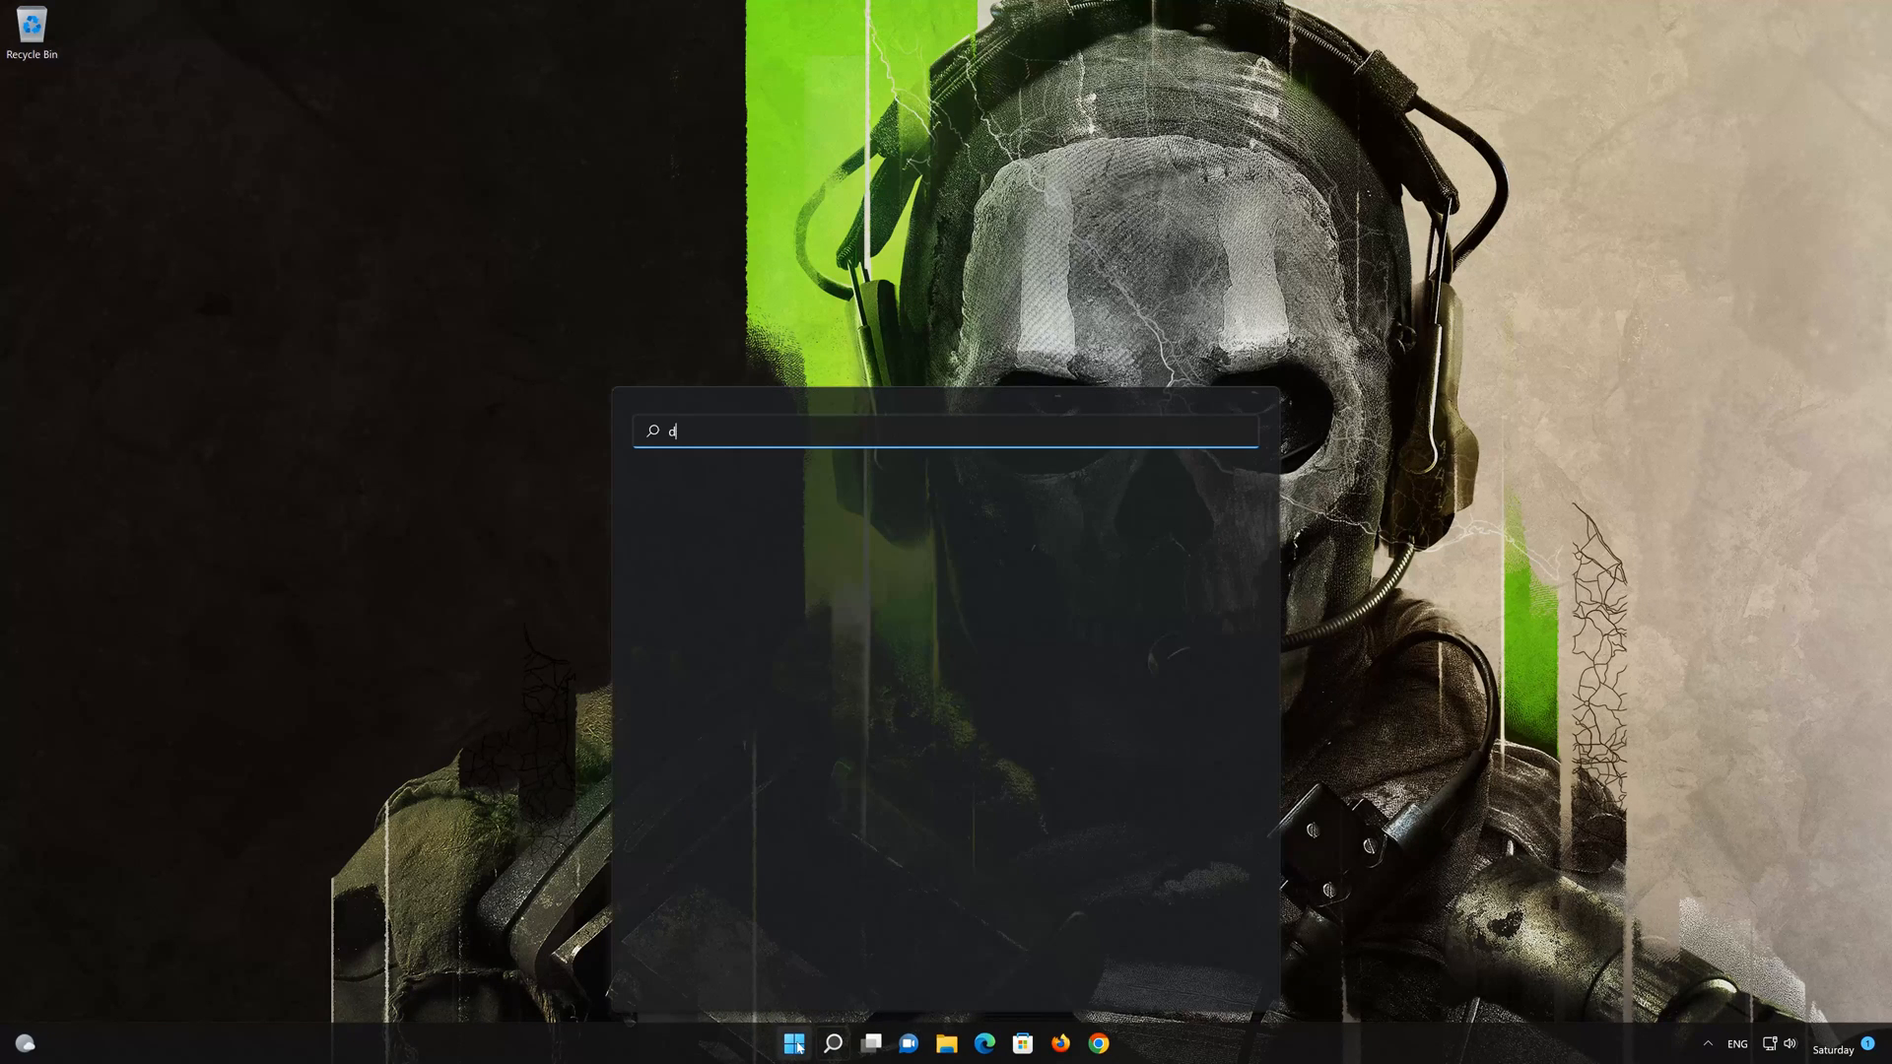
Step: Search Windows for "device manager" so Device Manager appears as the best match
text(evice manager)
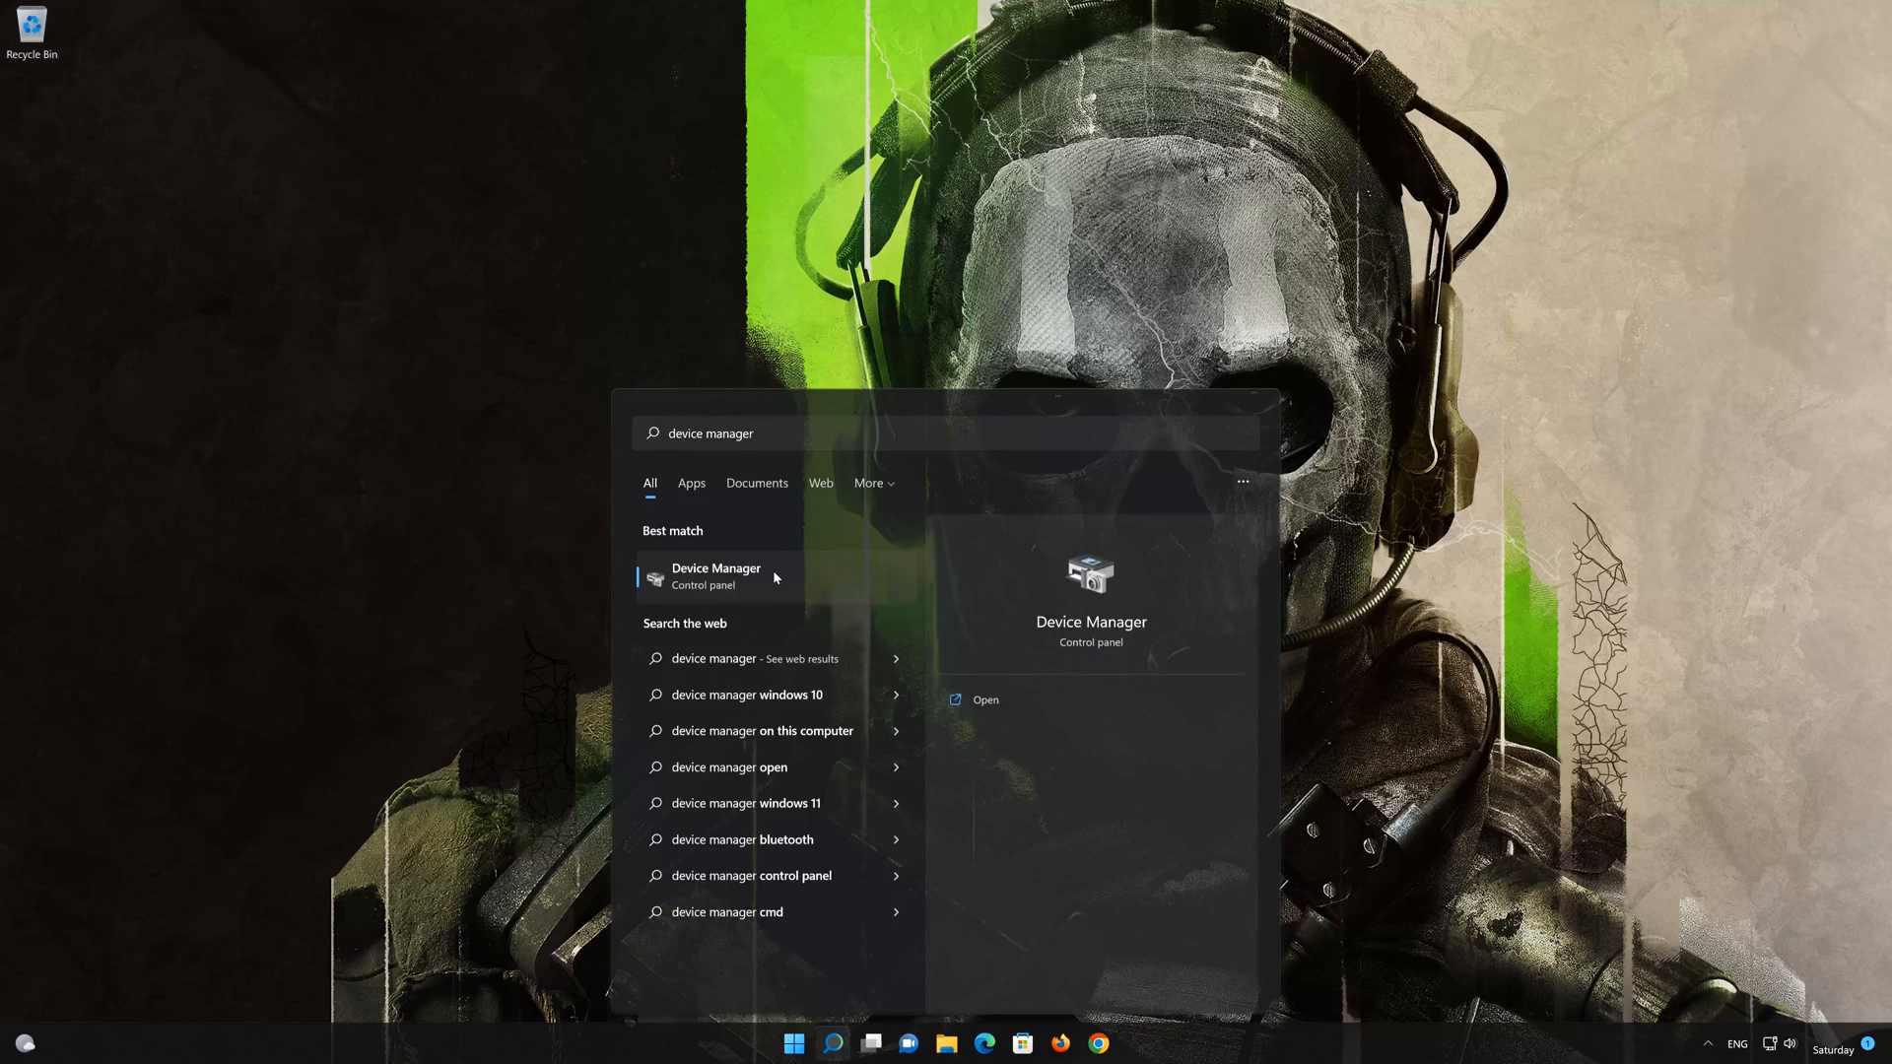
Step: Launch Device Manager and bring up the NVIDIA GeForce RTX 3080 Ti's context menu under Display adapters
click(713, 576)
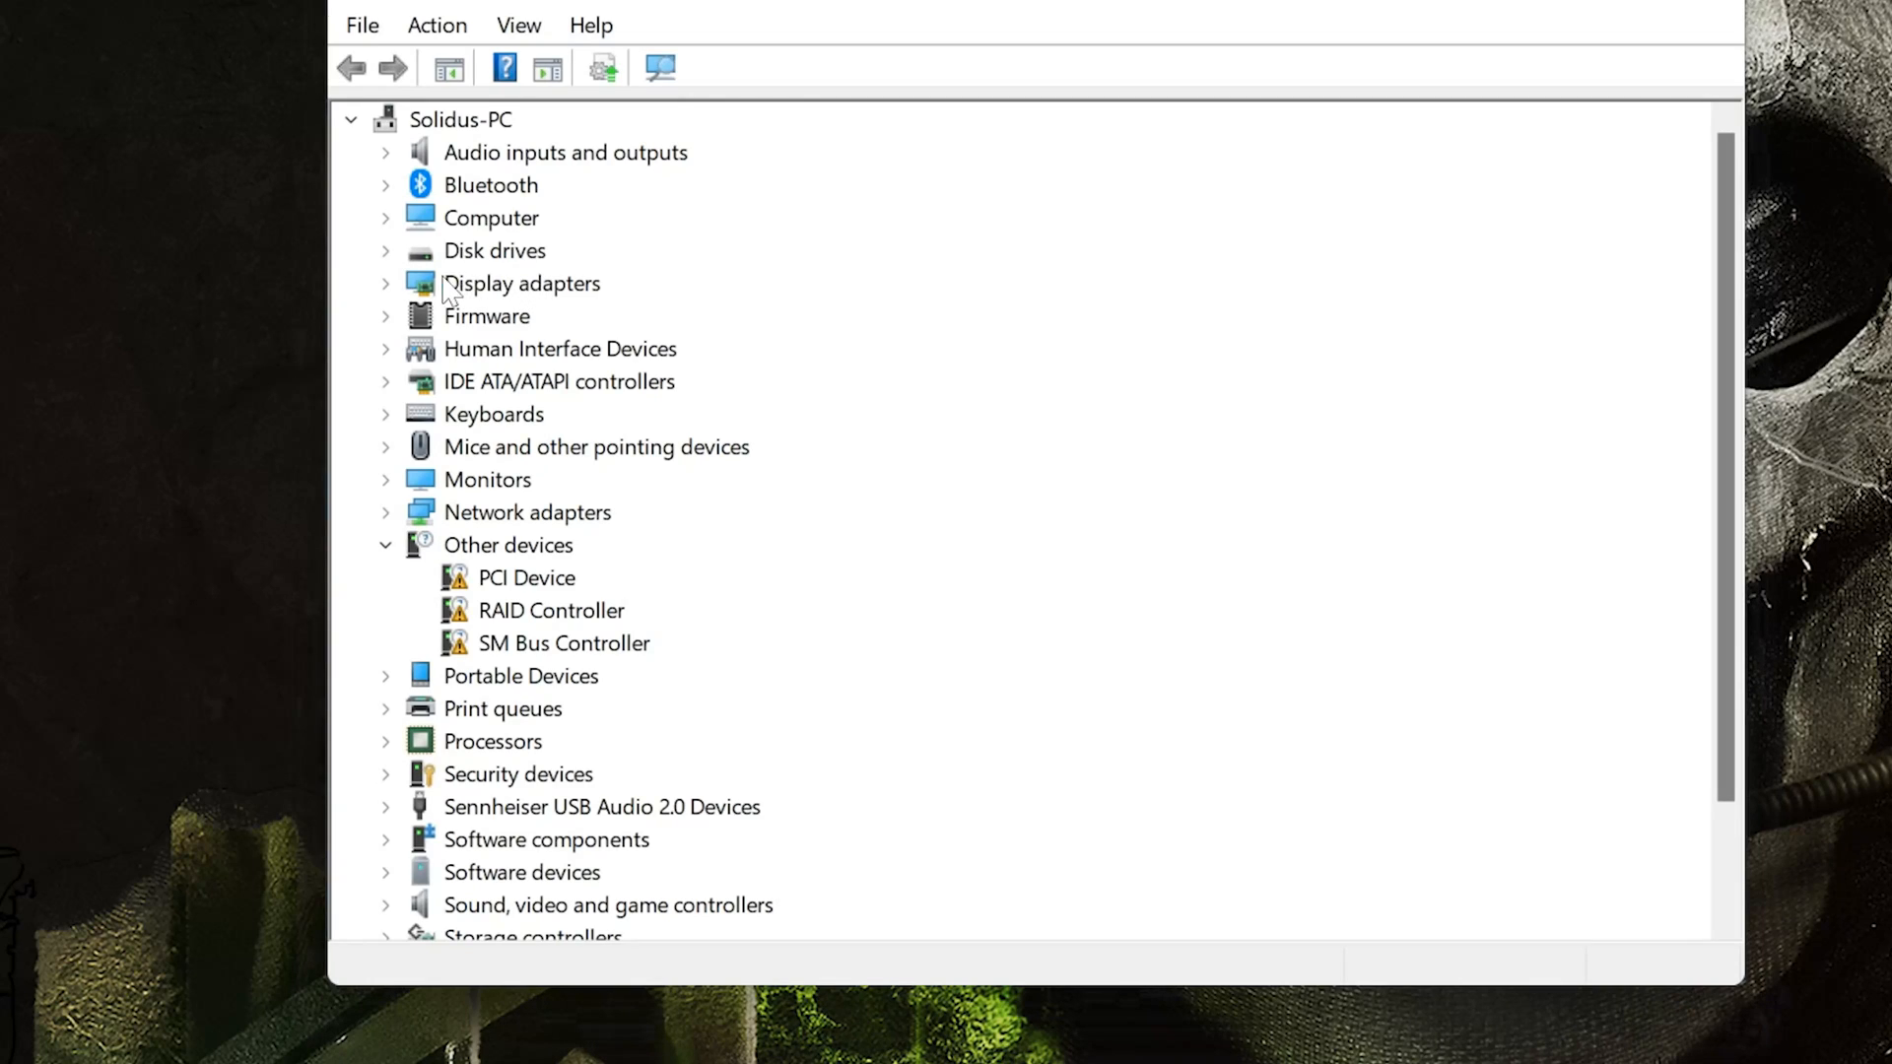
click(386, 282)
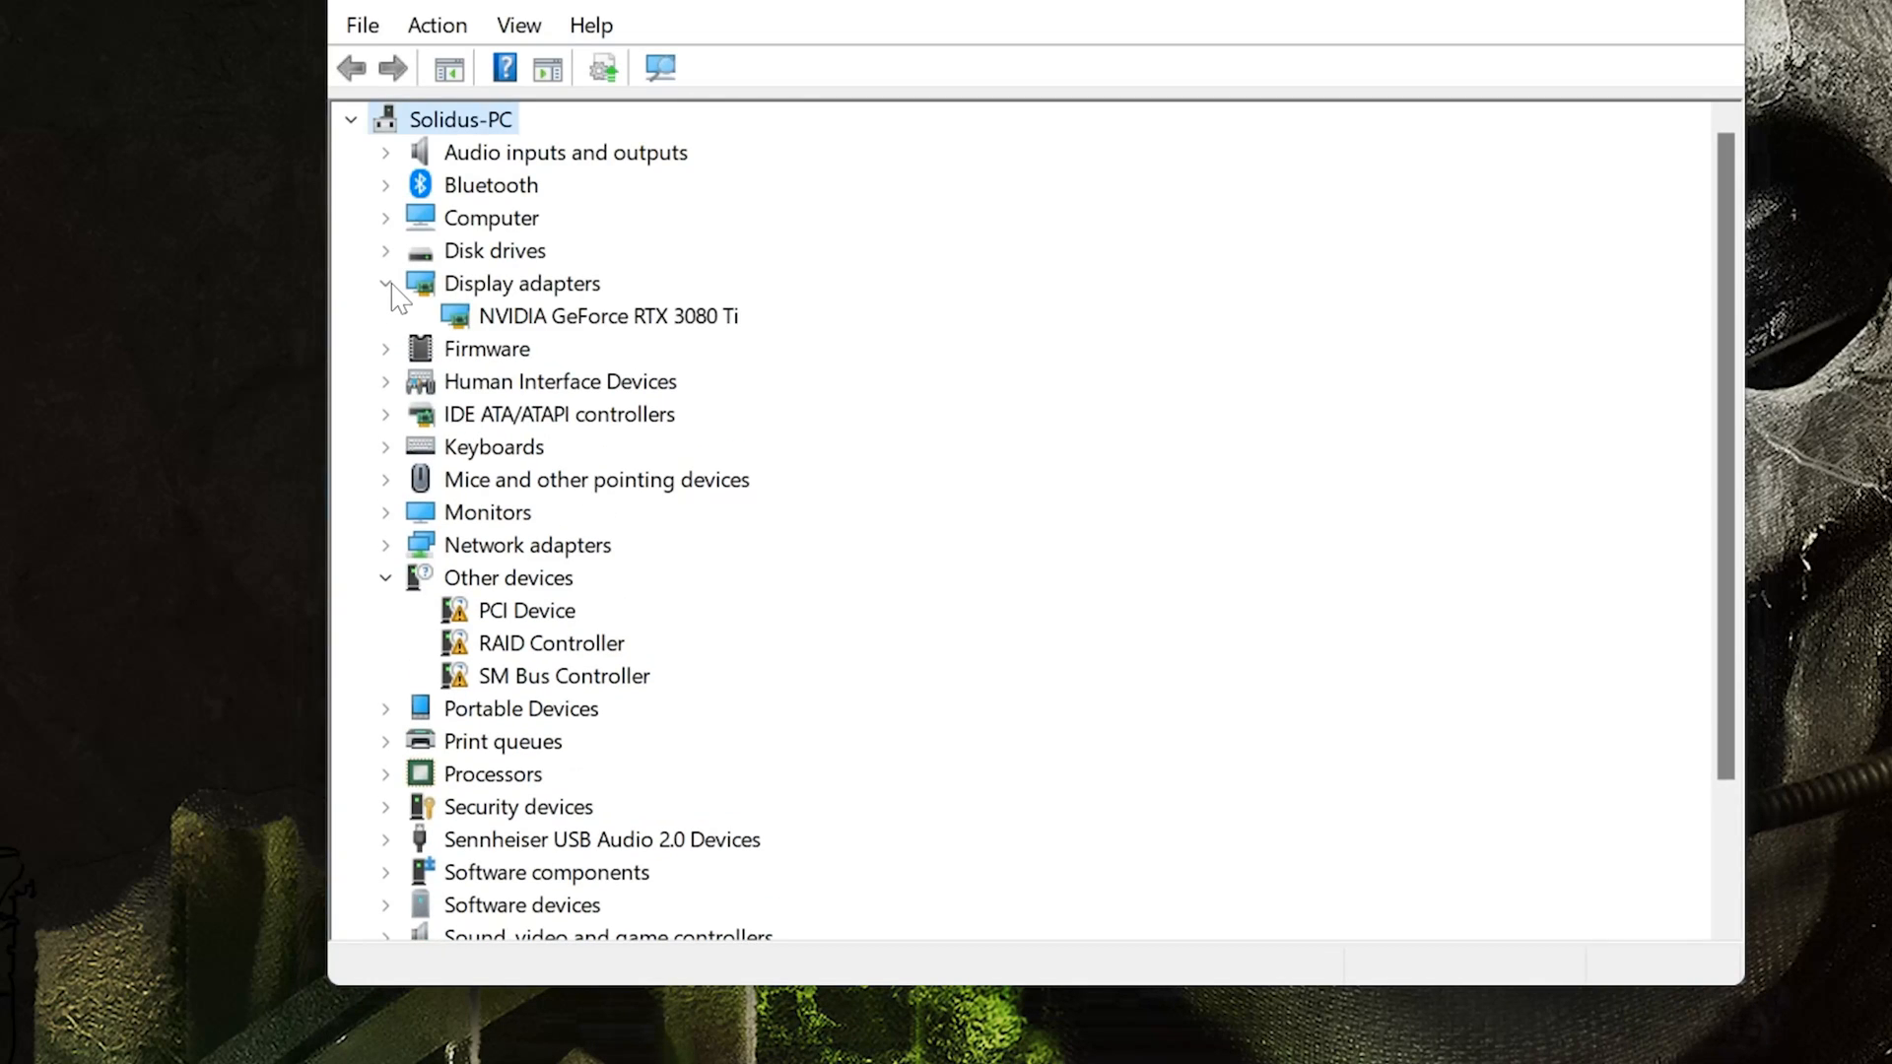
click(609, 315)
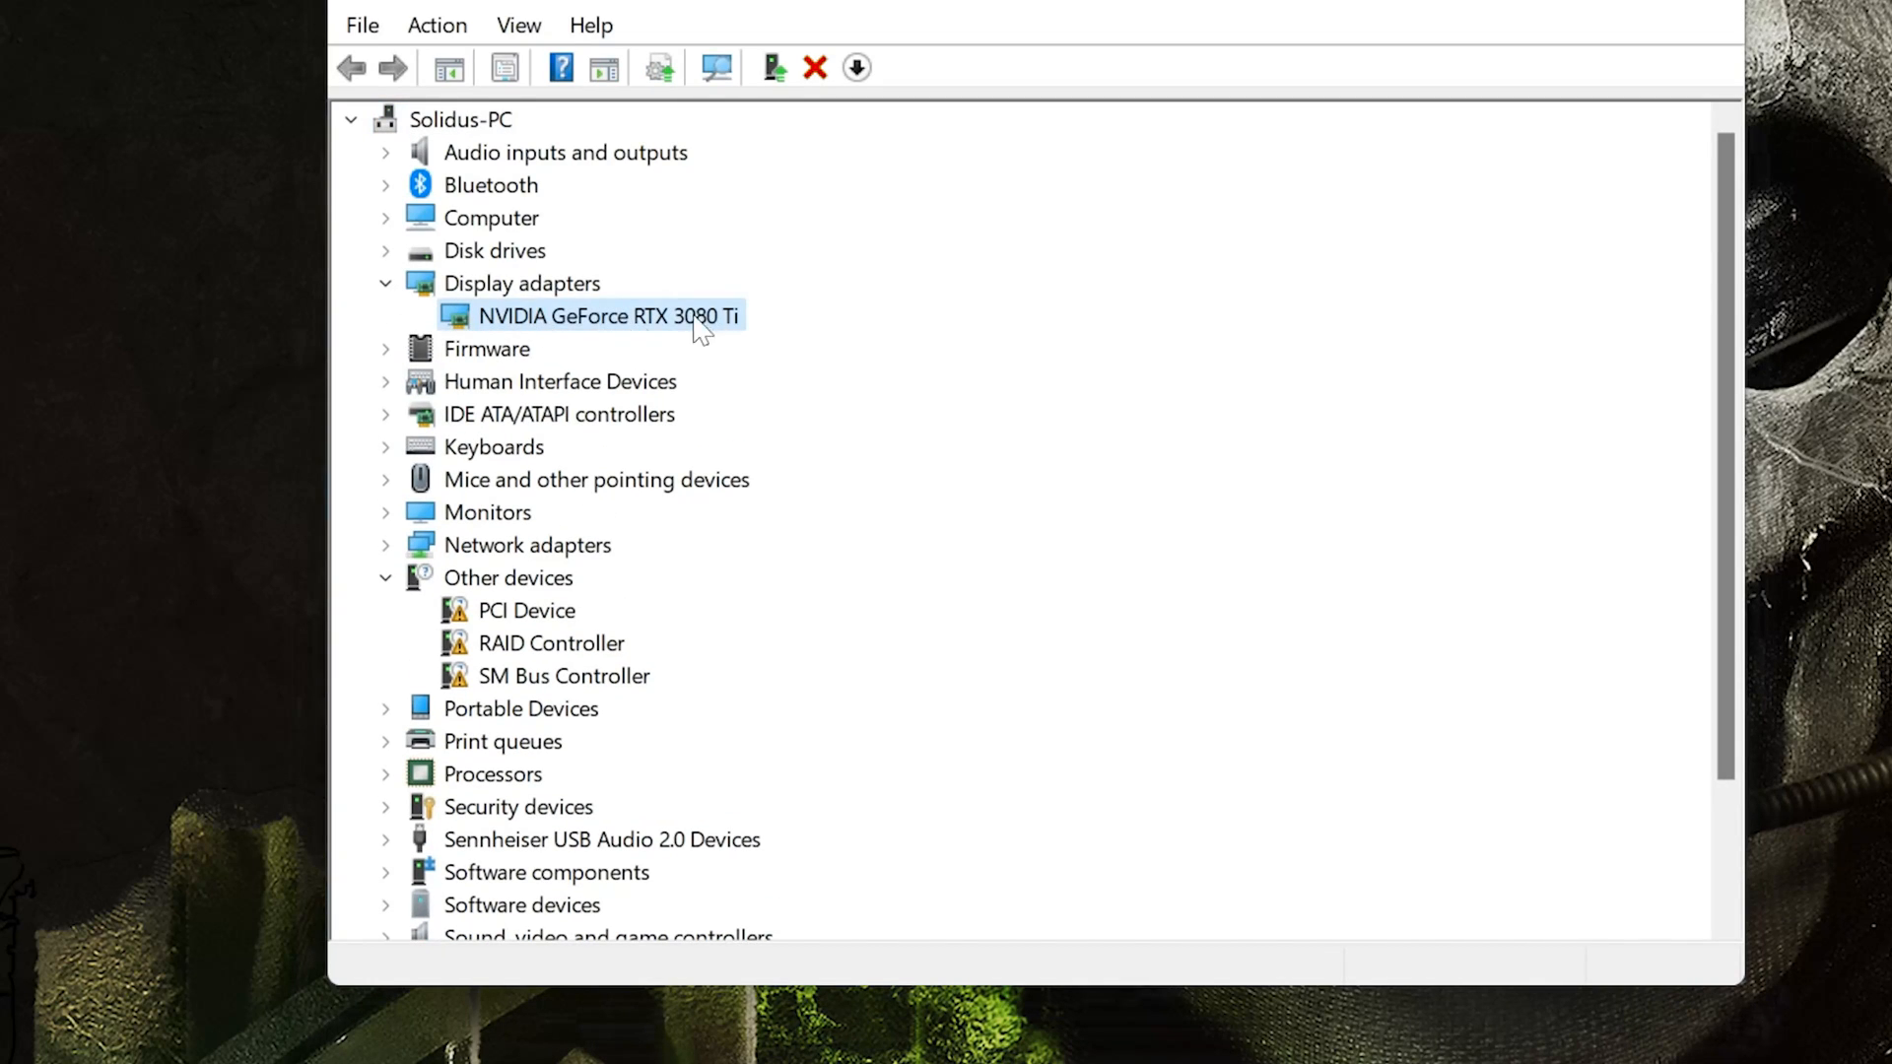
mouse_move(686, 323)
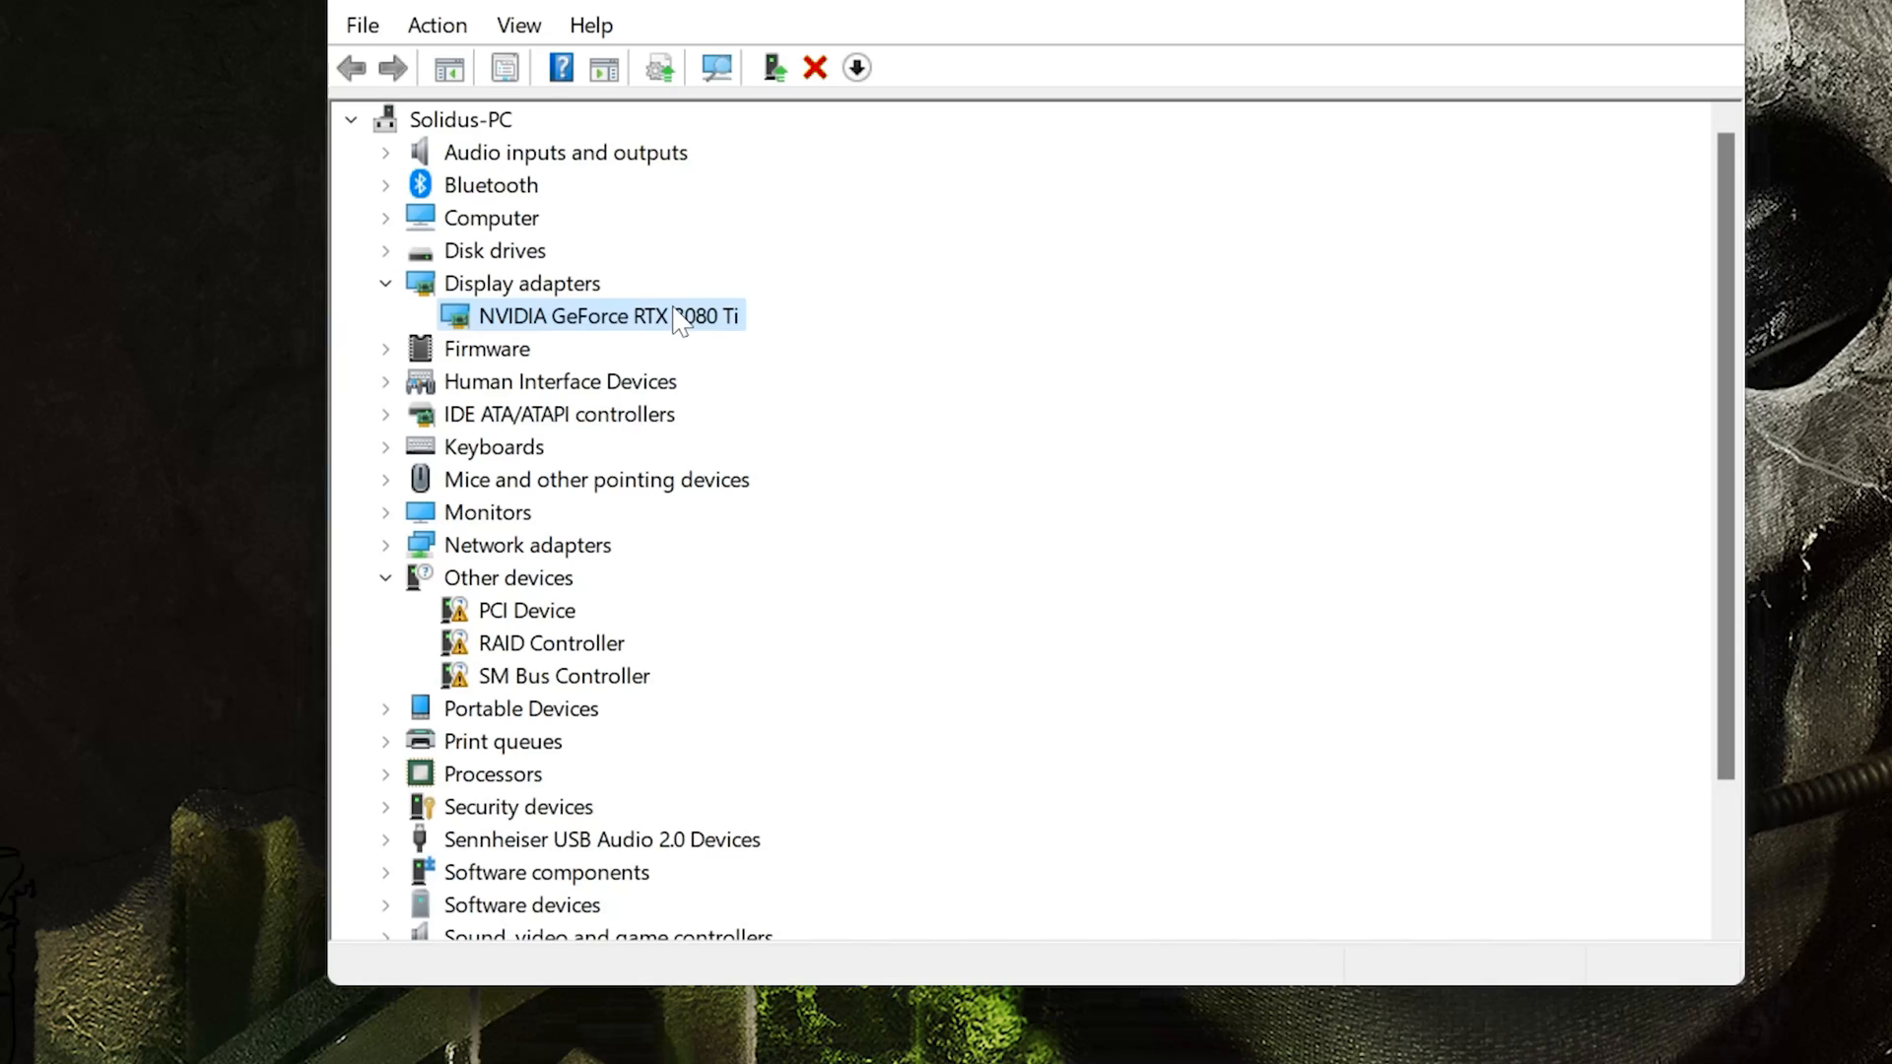
right_click(591, 315)
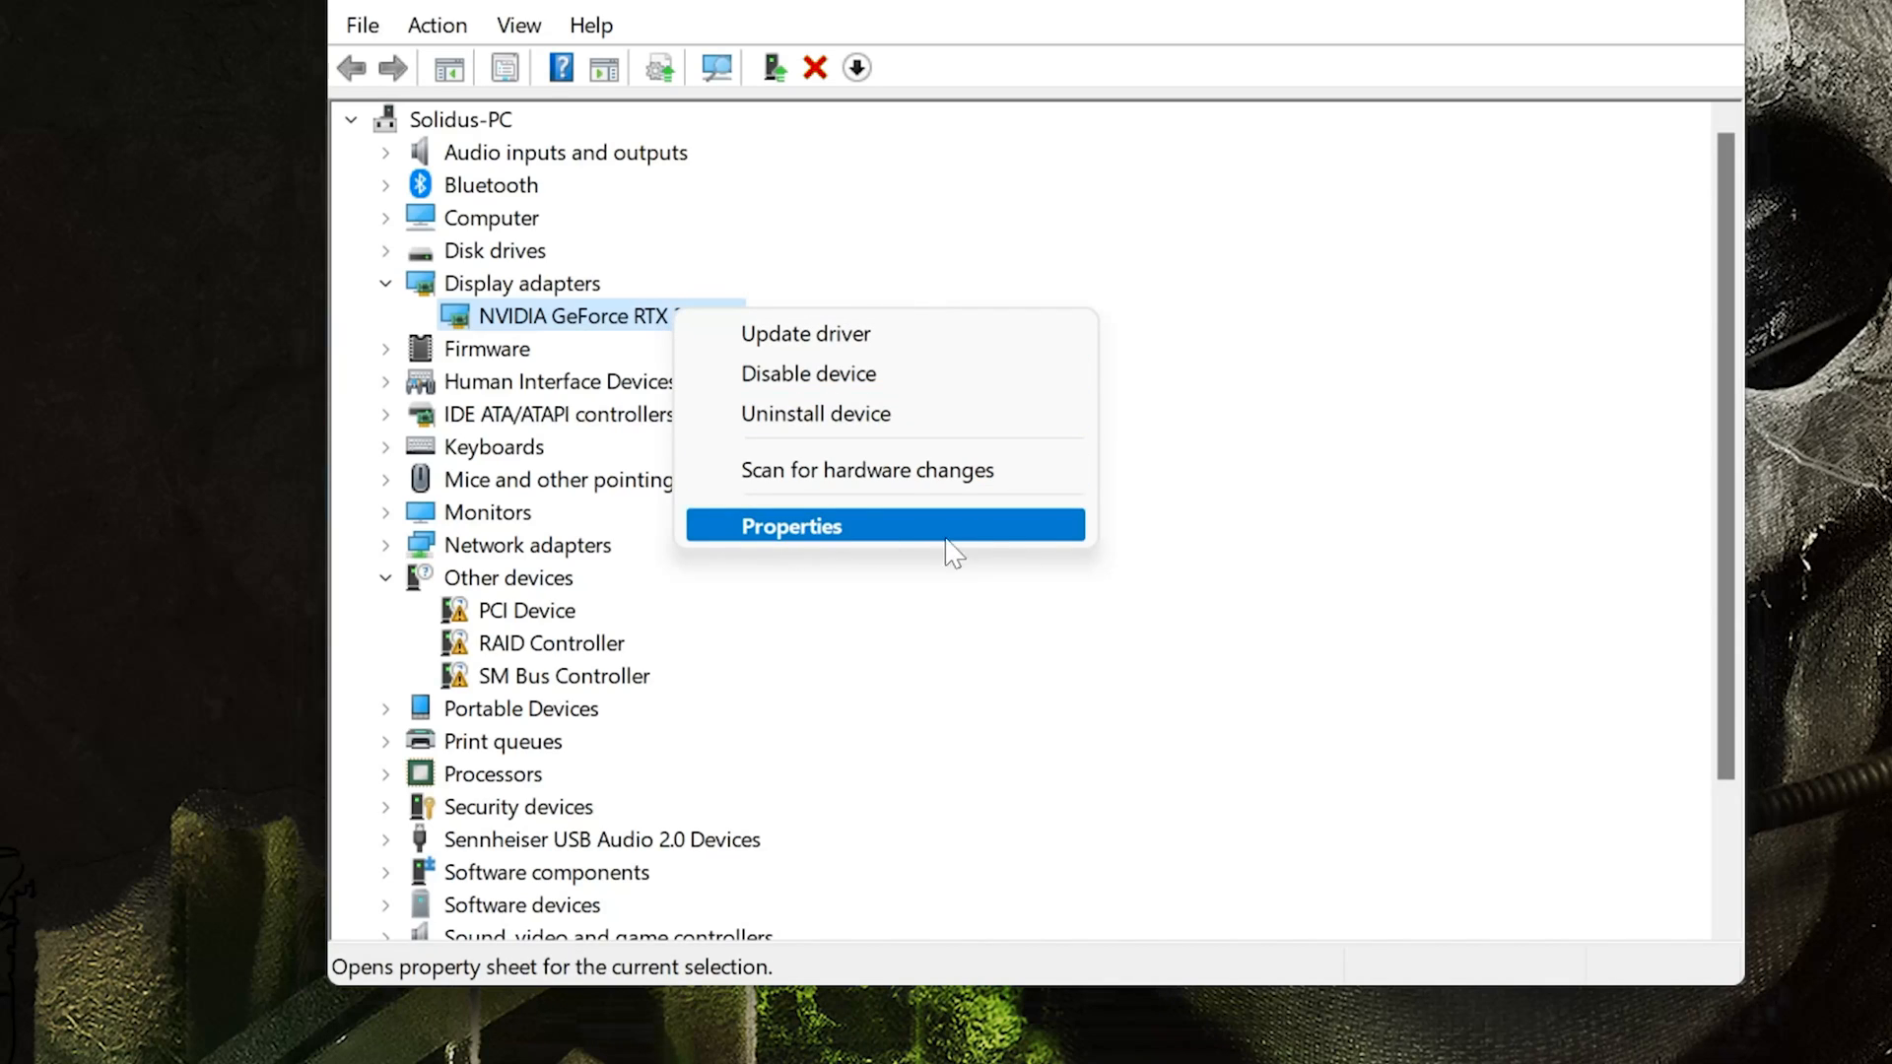
Step: View the RTX 3080 Ti's Driver details showing version 31.0.15.1748 from 9/21/2022
click(789, 524)
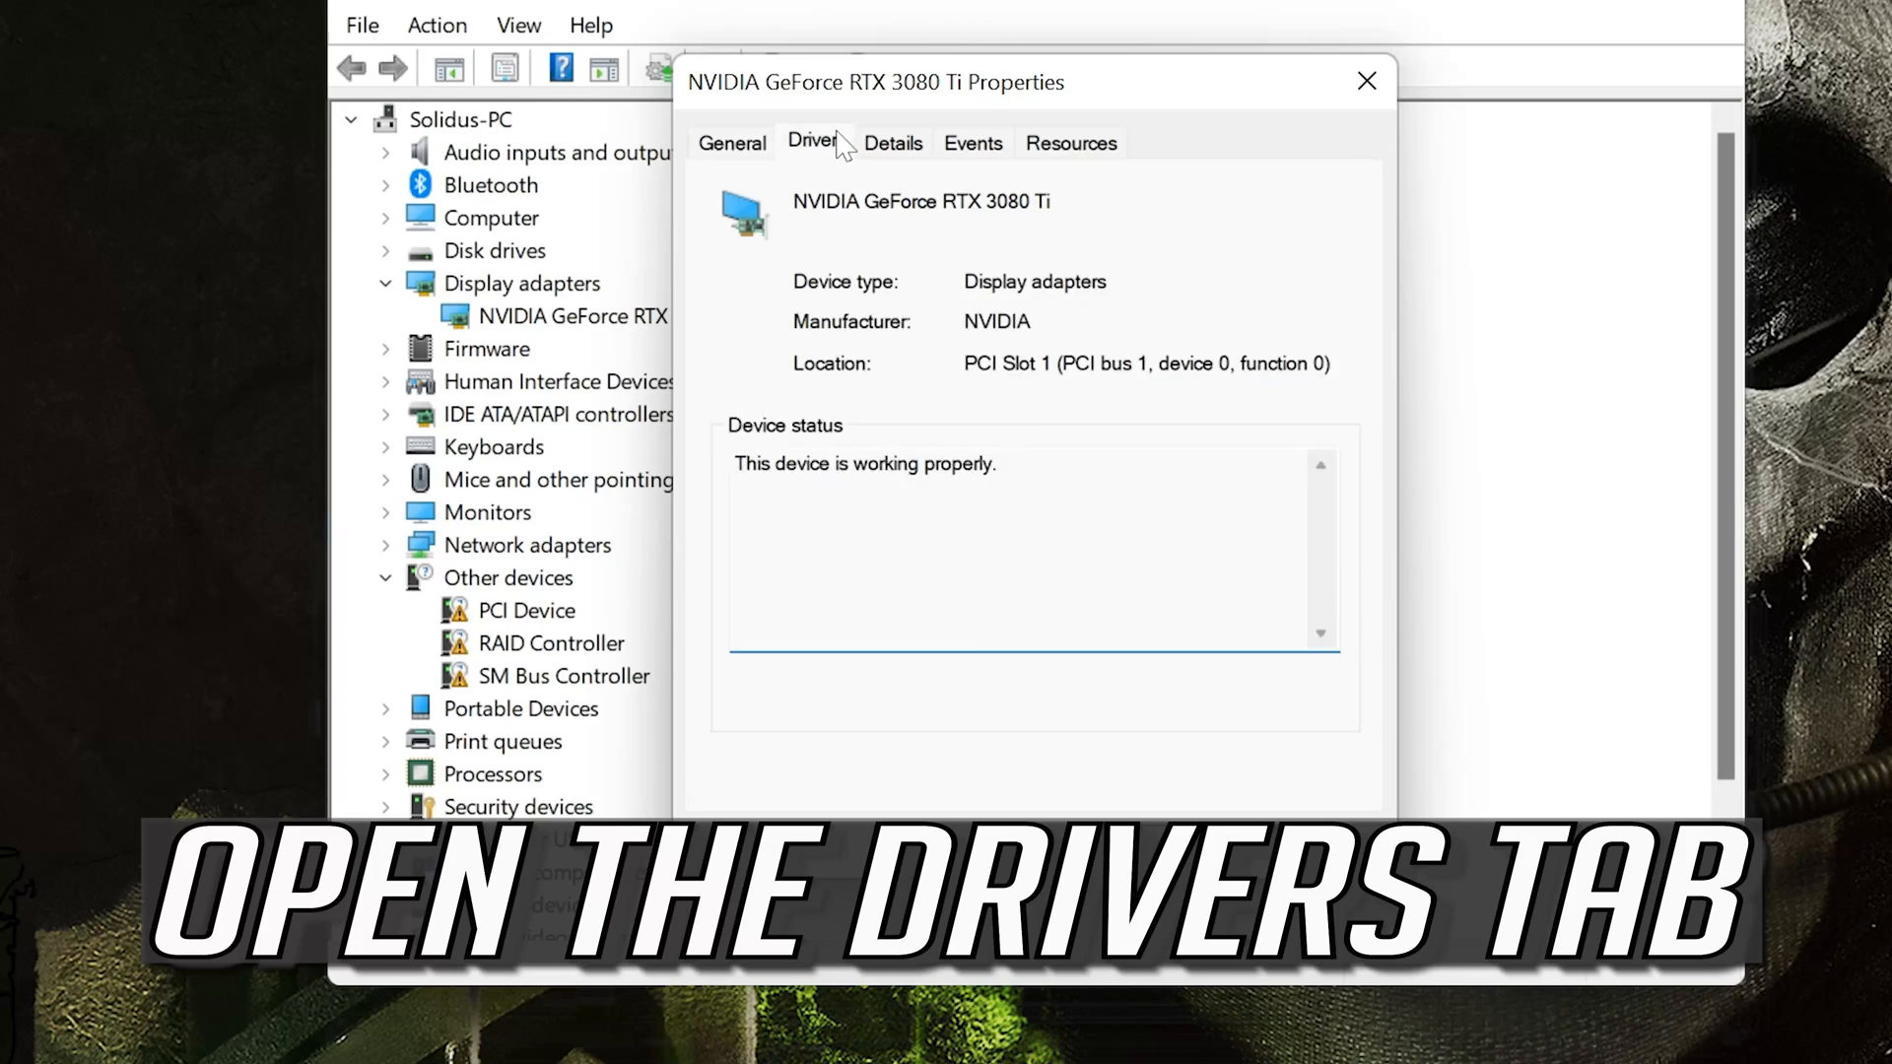
click(812, 142)
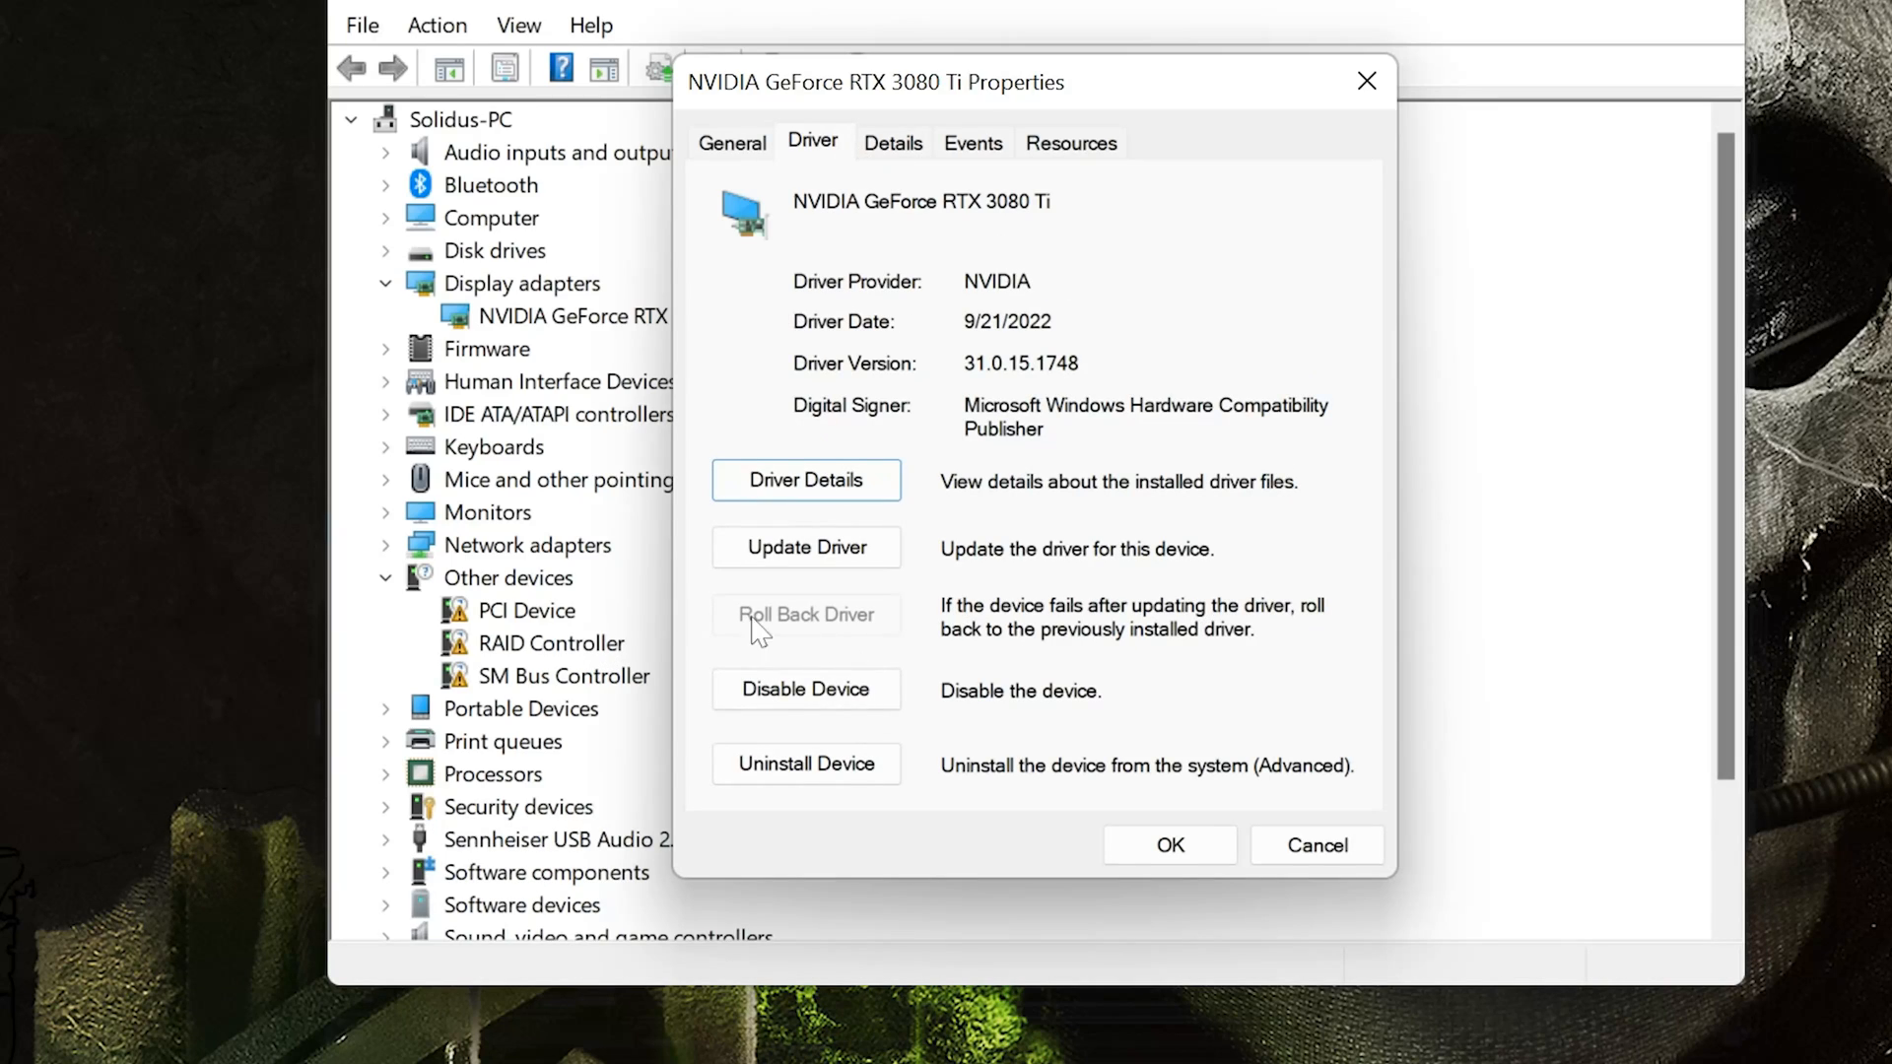
mouse_move(851, 619)
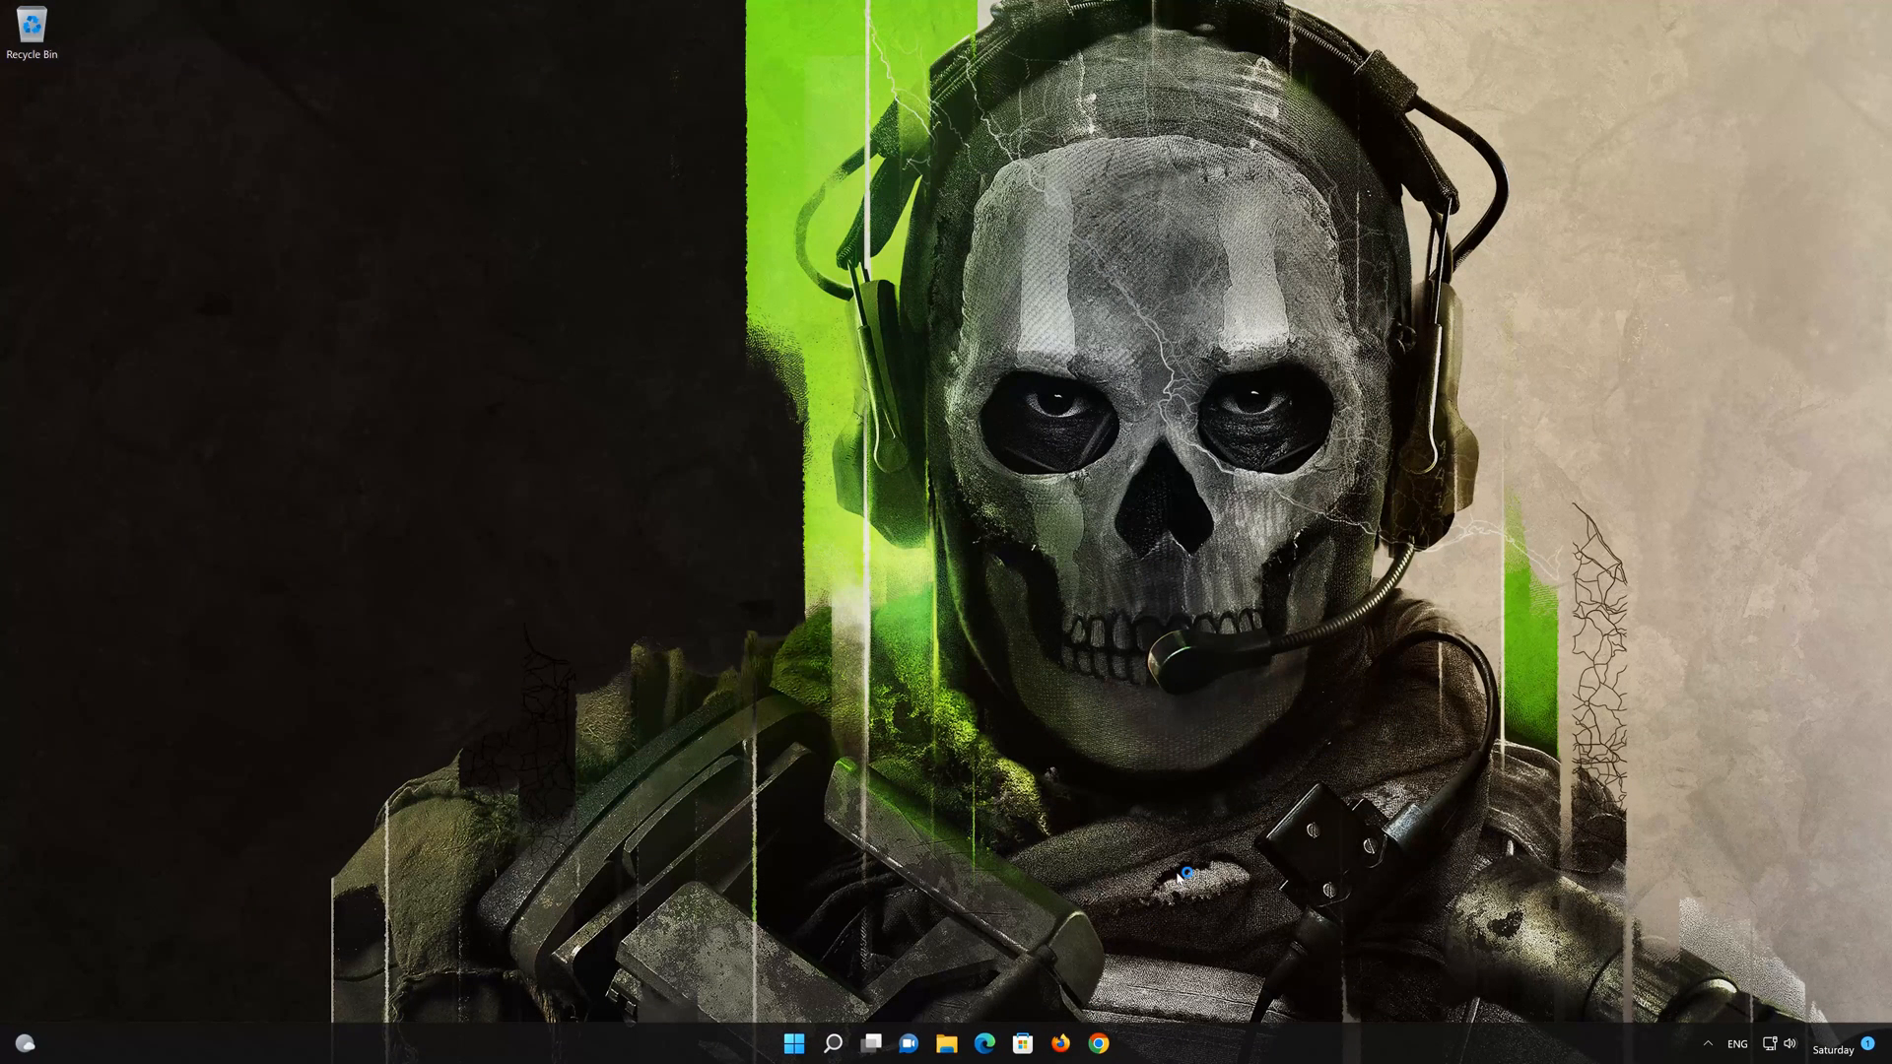
Step: Search Firefox for "nvidia 522.25" and reach NVIDIA's Game Ready Driver 522.25 page
click(1060, 1043)
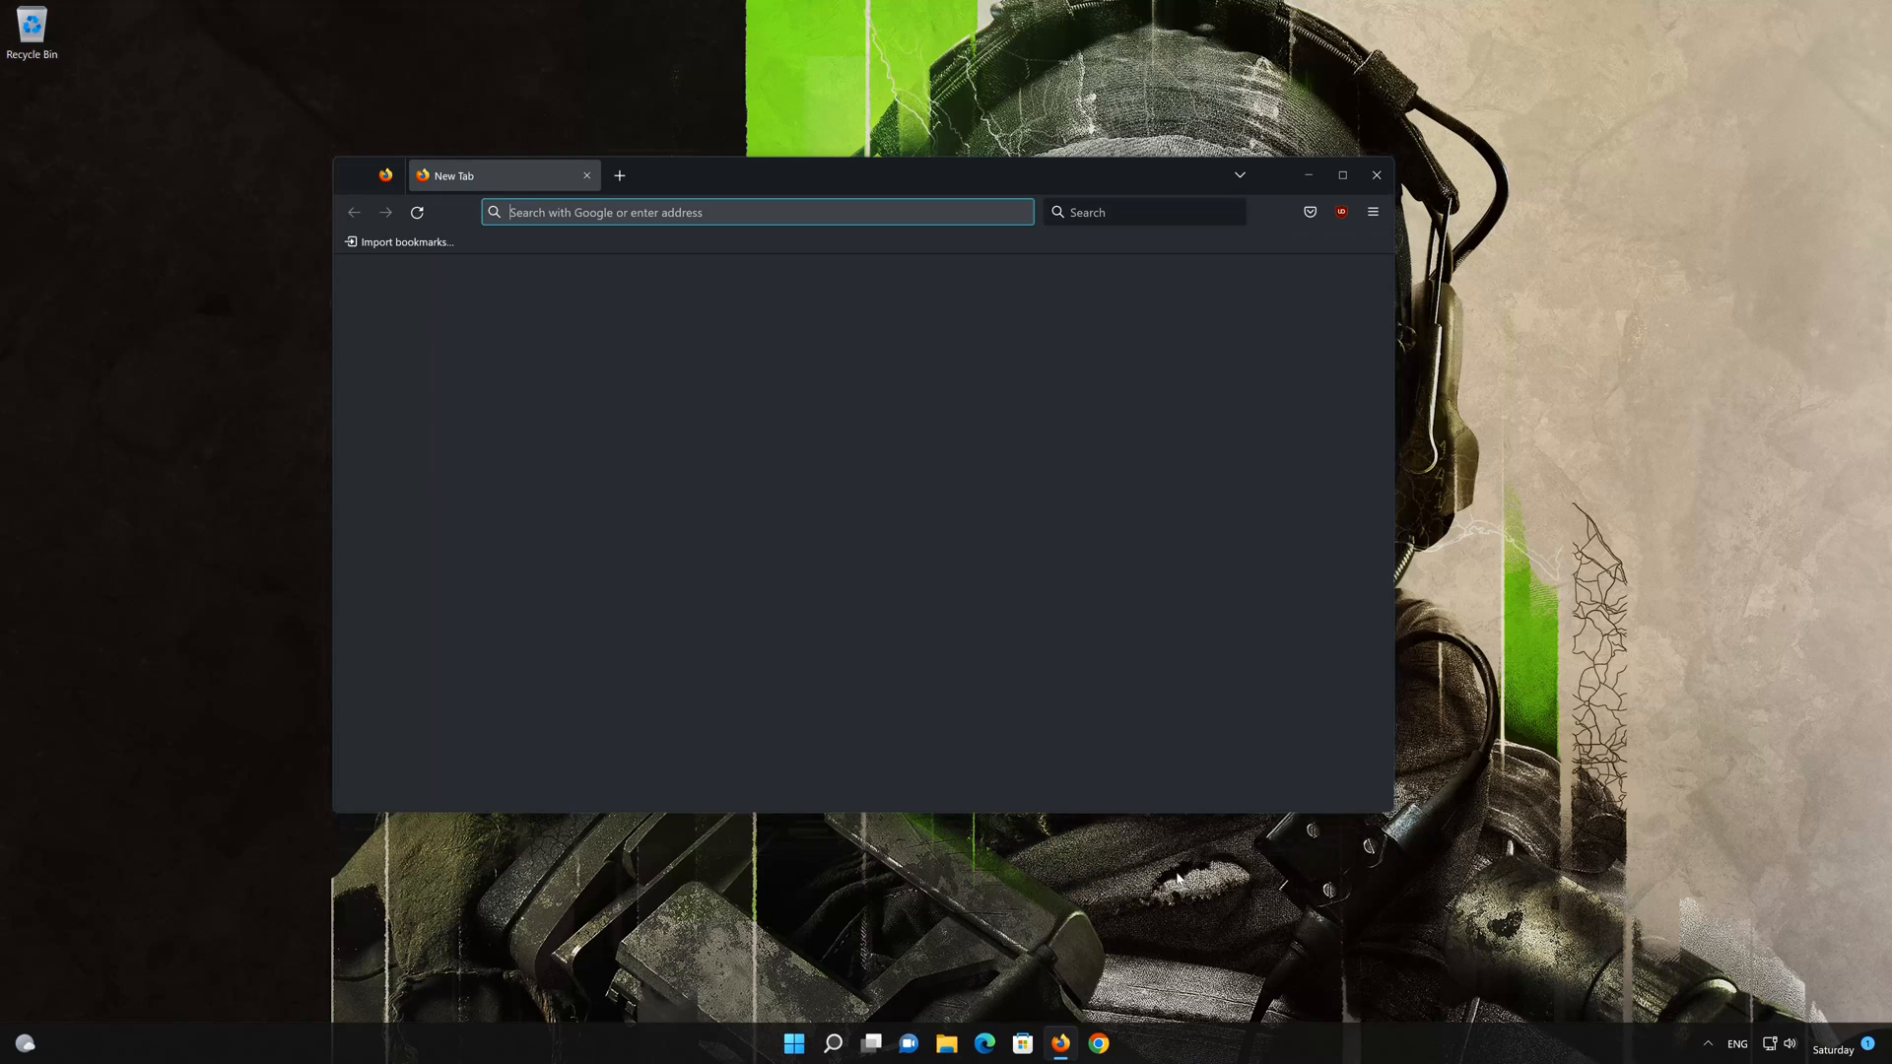
click(619, 175)
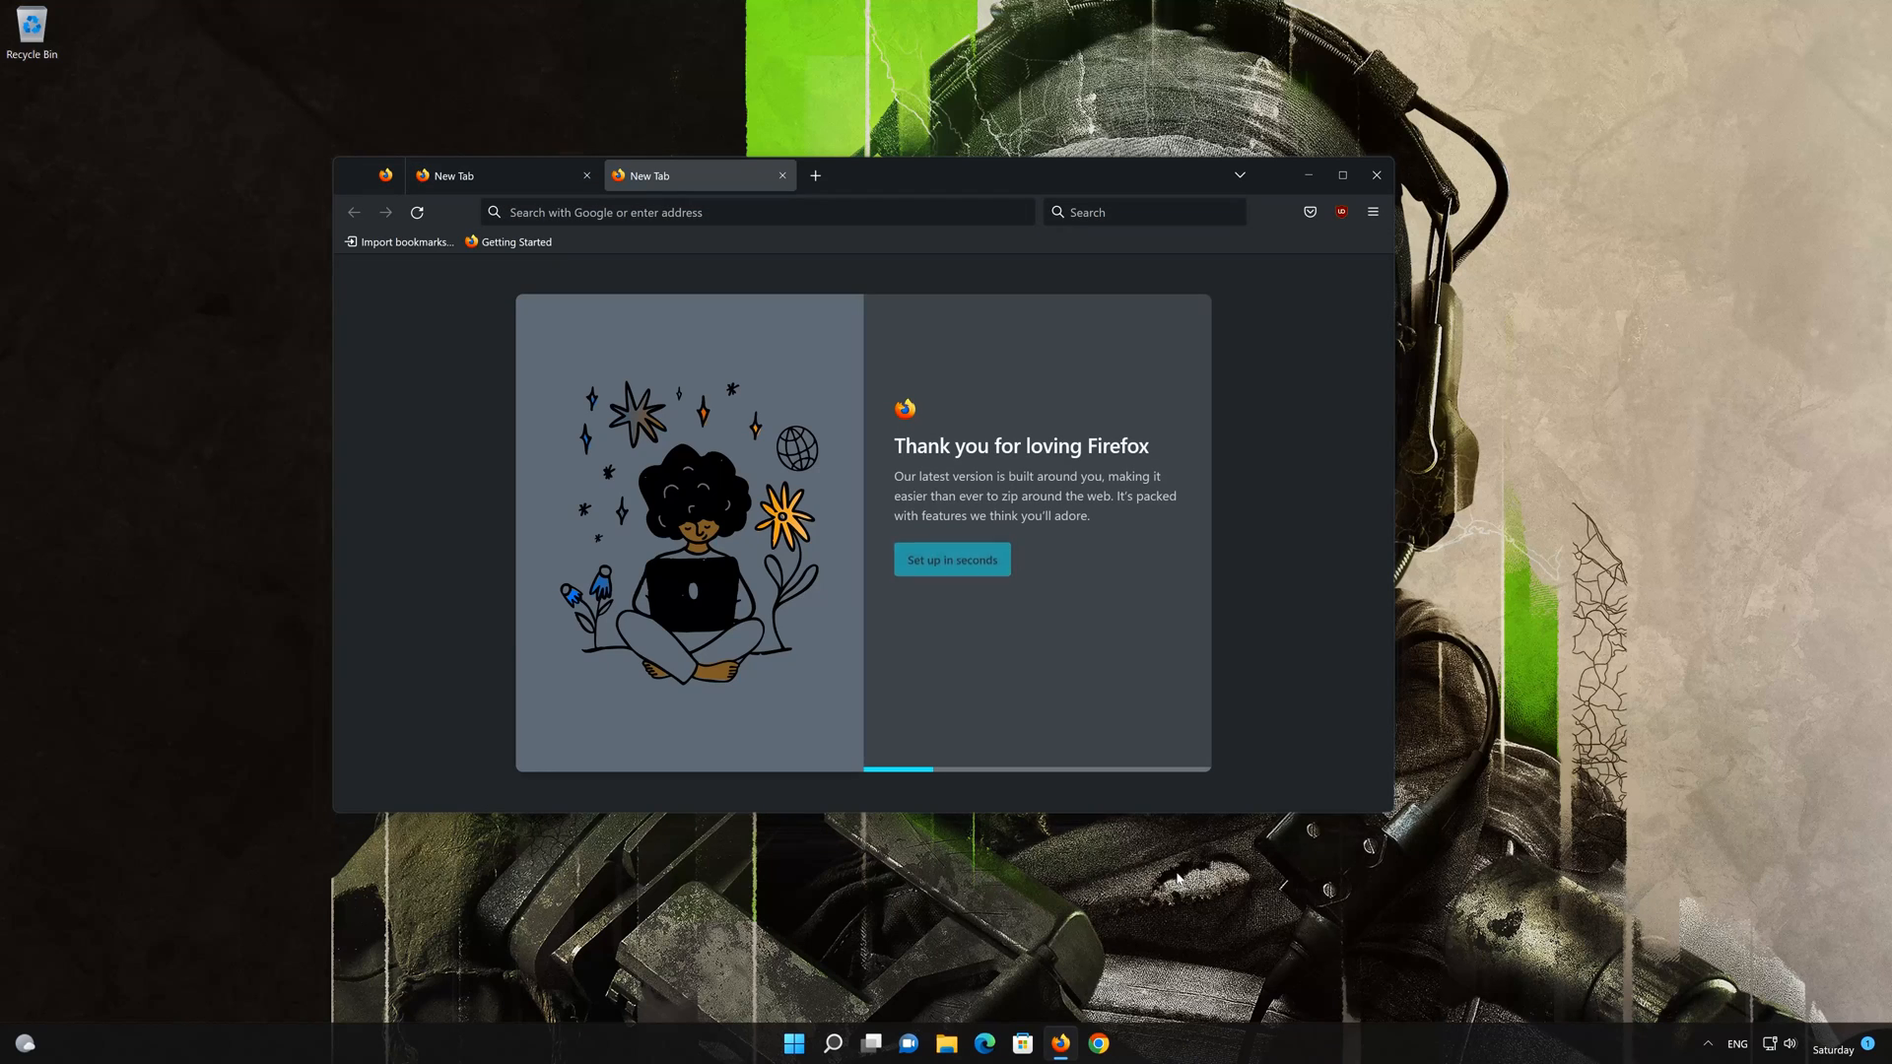
text(nvidia)
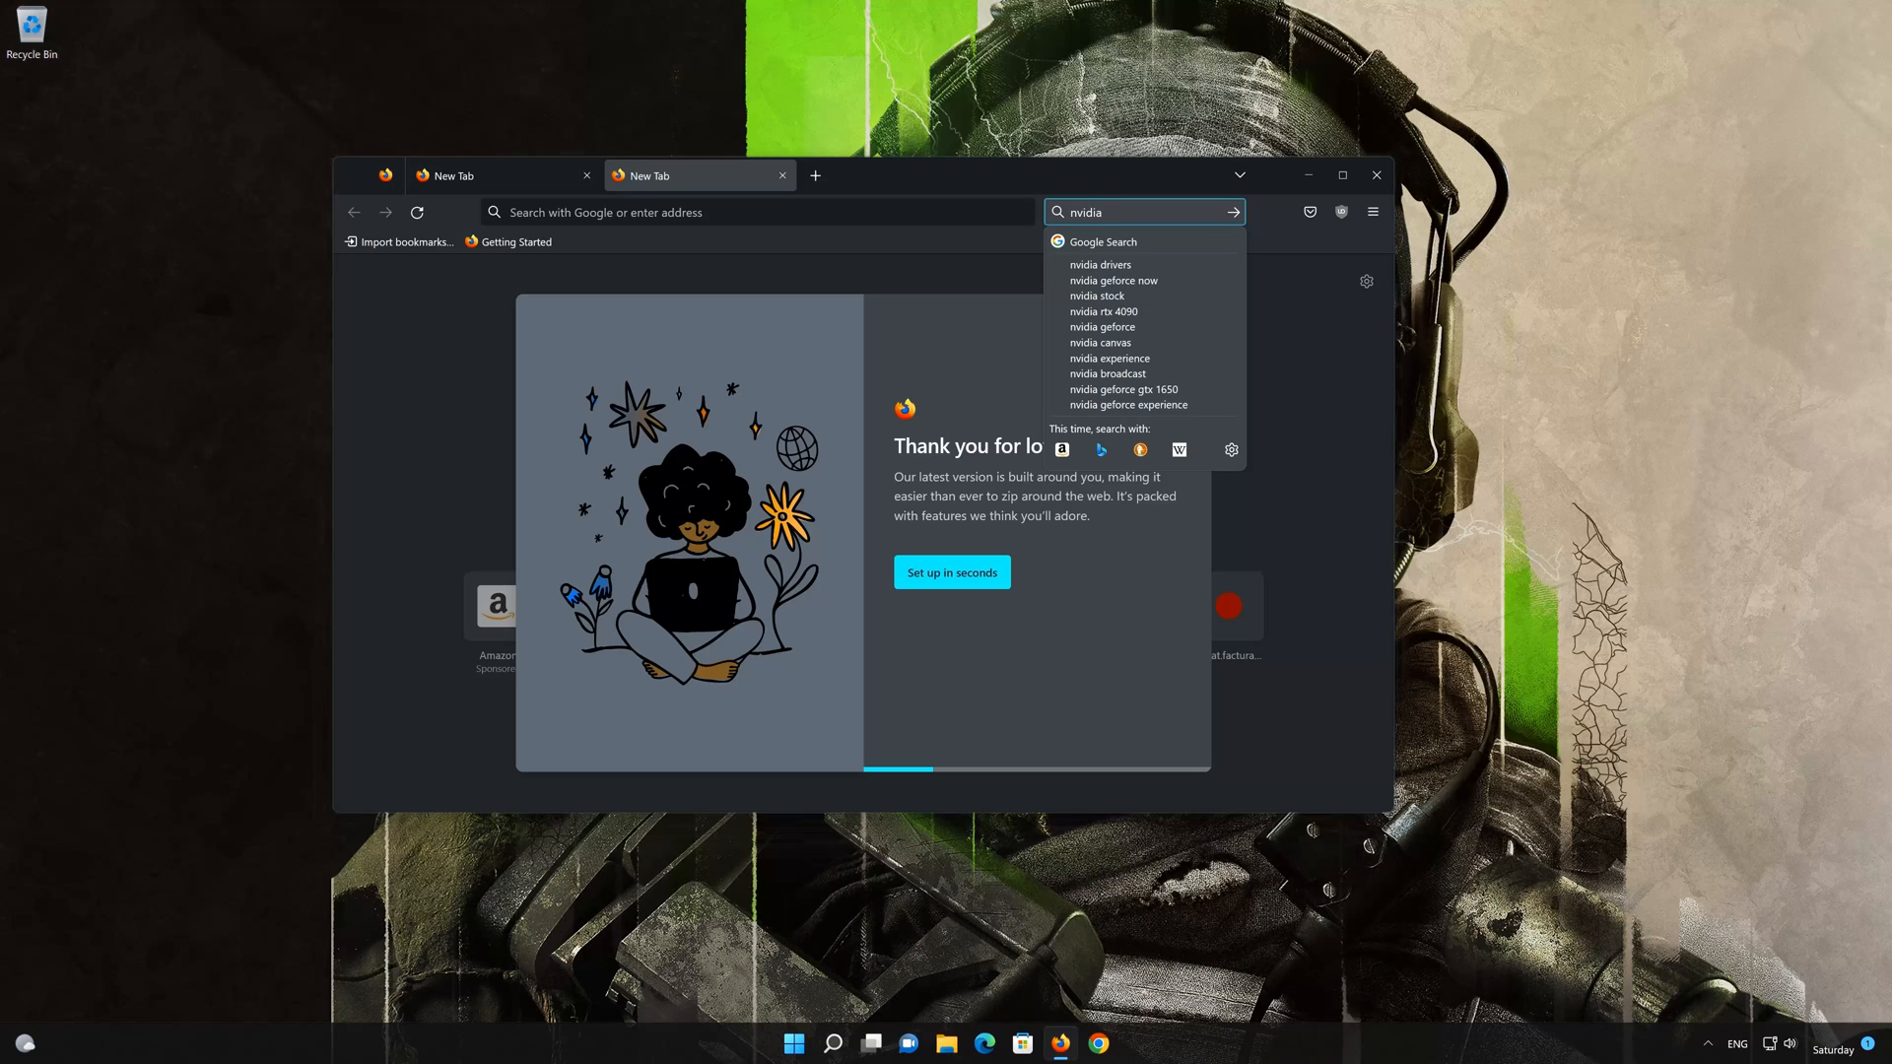
text(522.25)
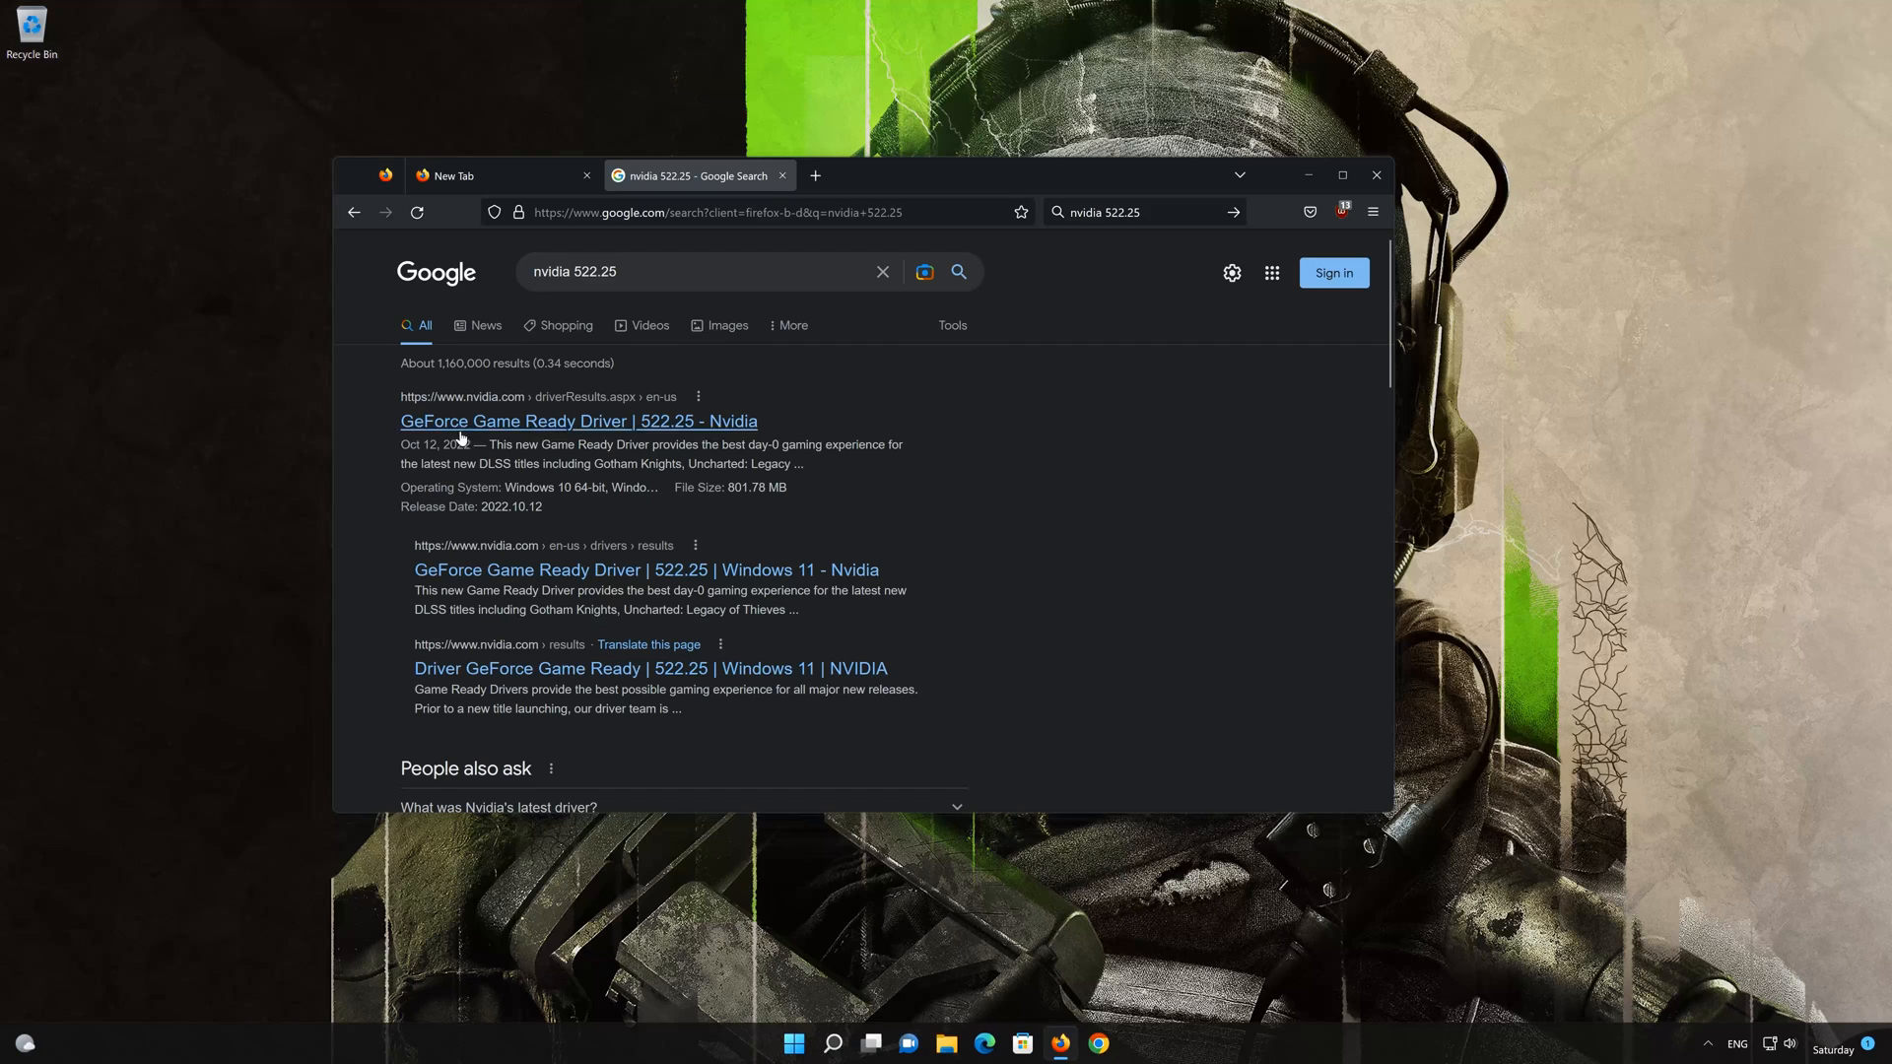
mouse_move(603, 421)
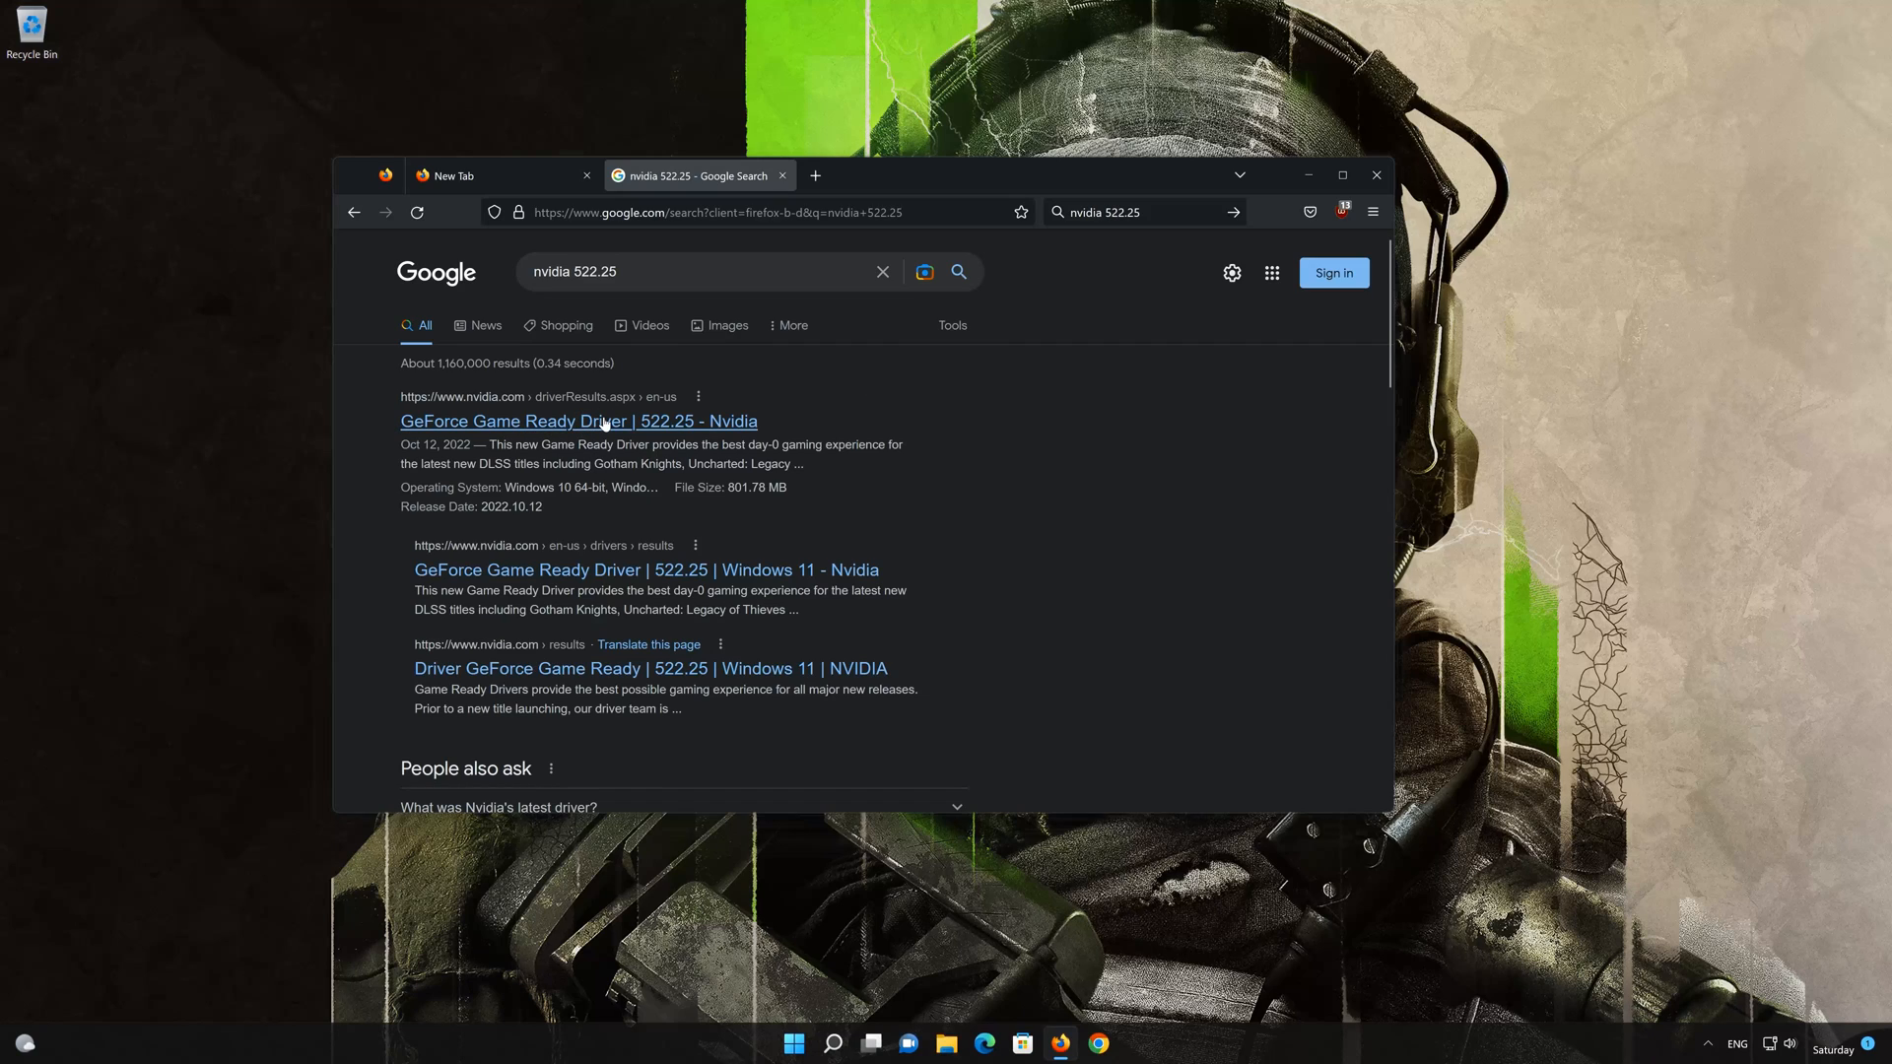
mouse_move(578, 419)
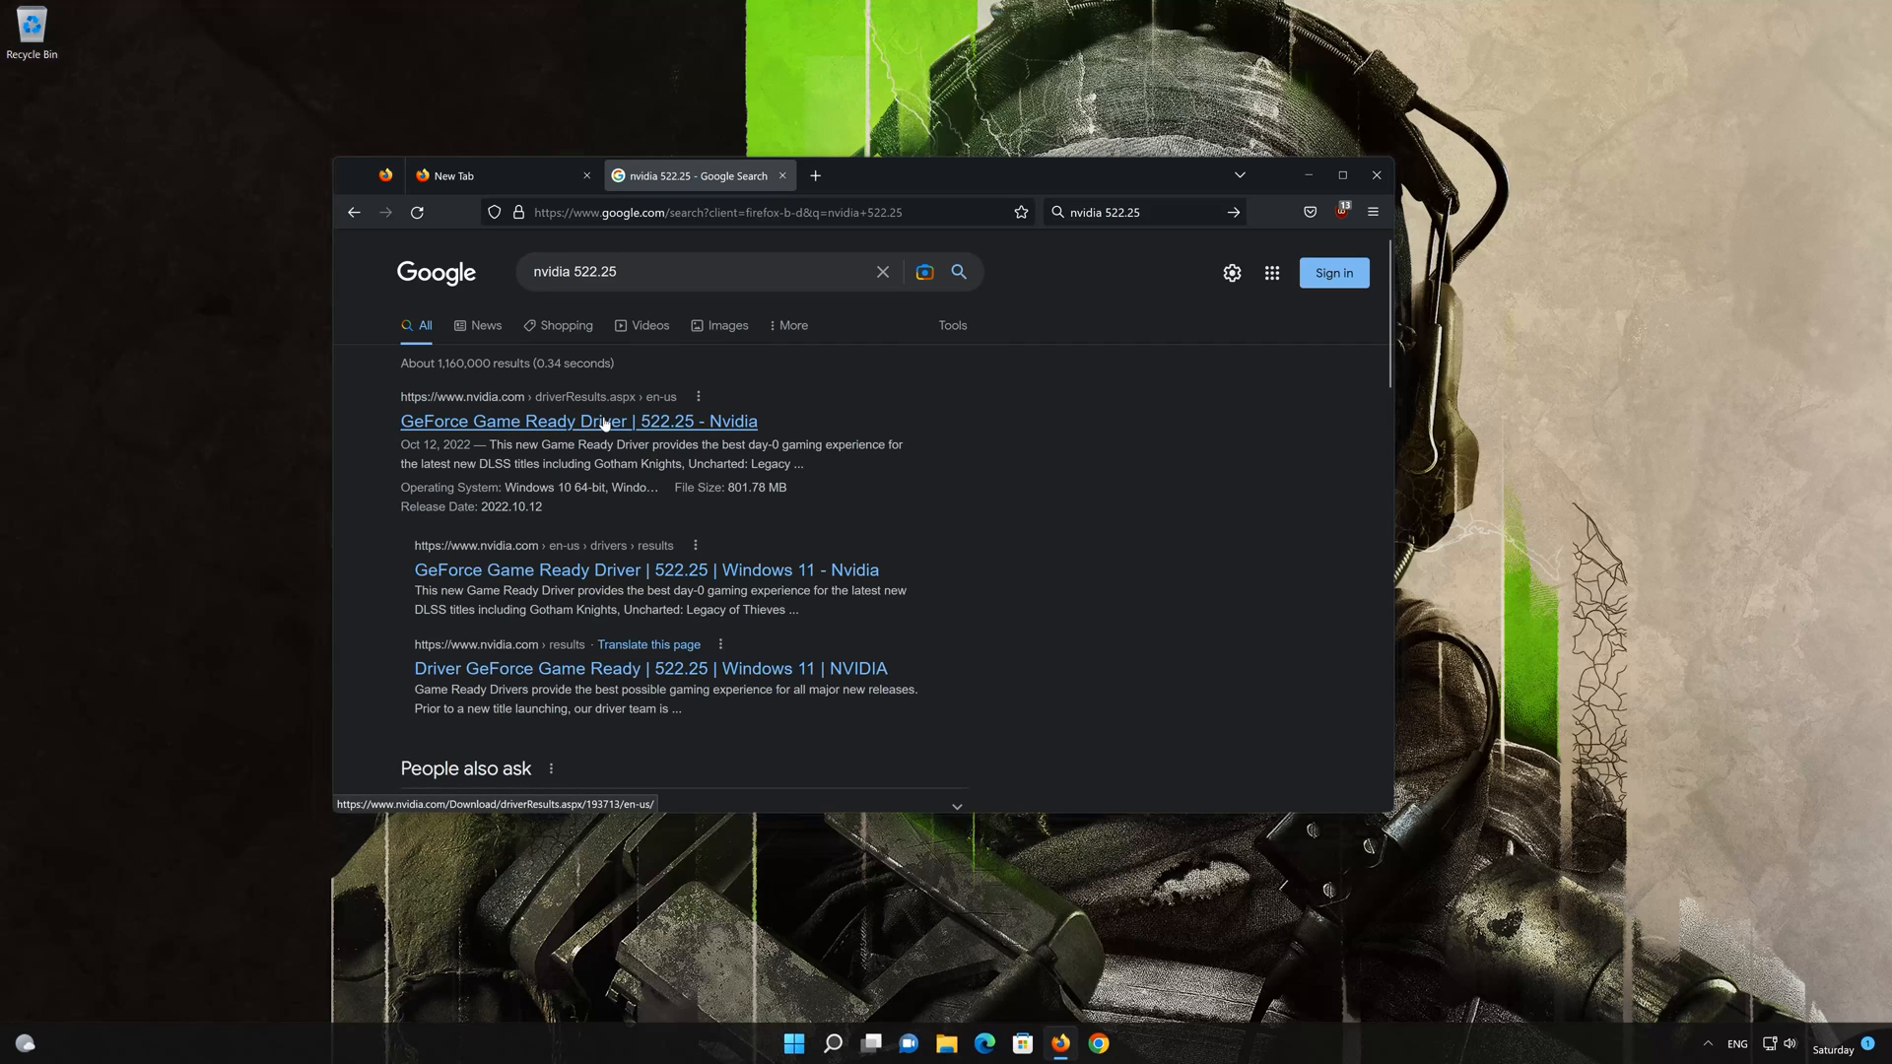
click(577, 422)
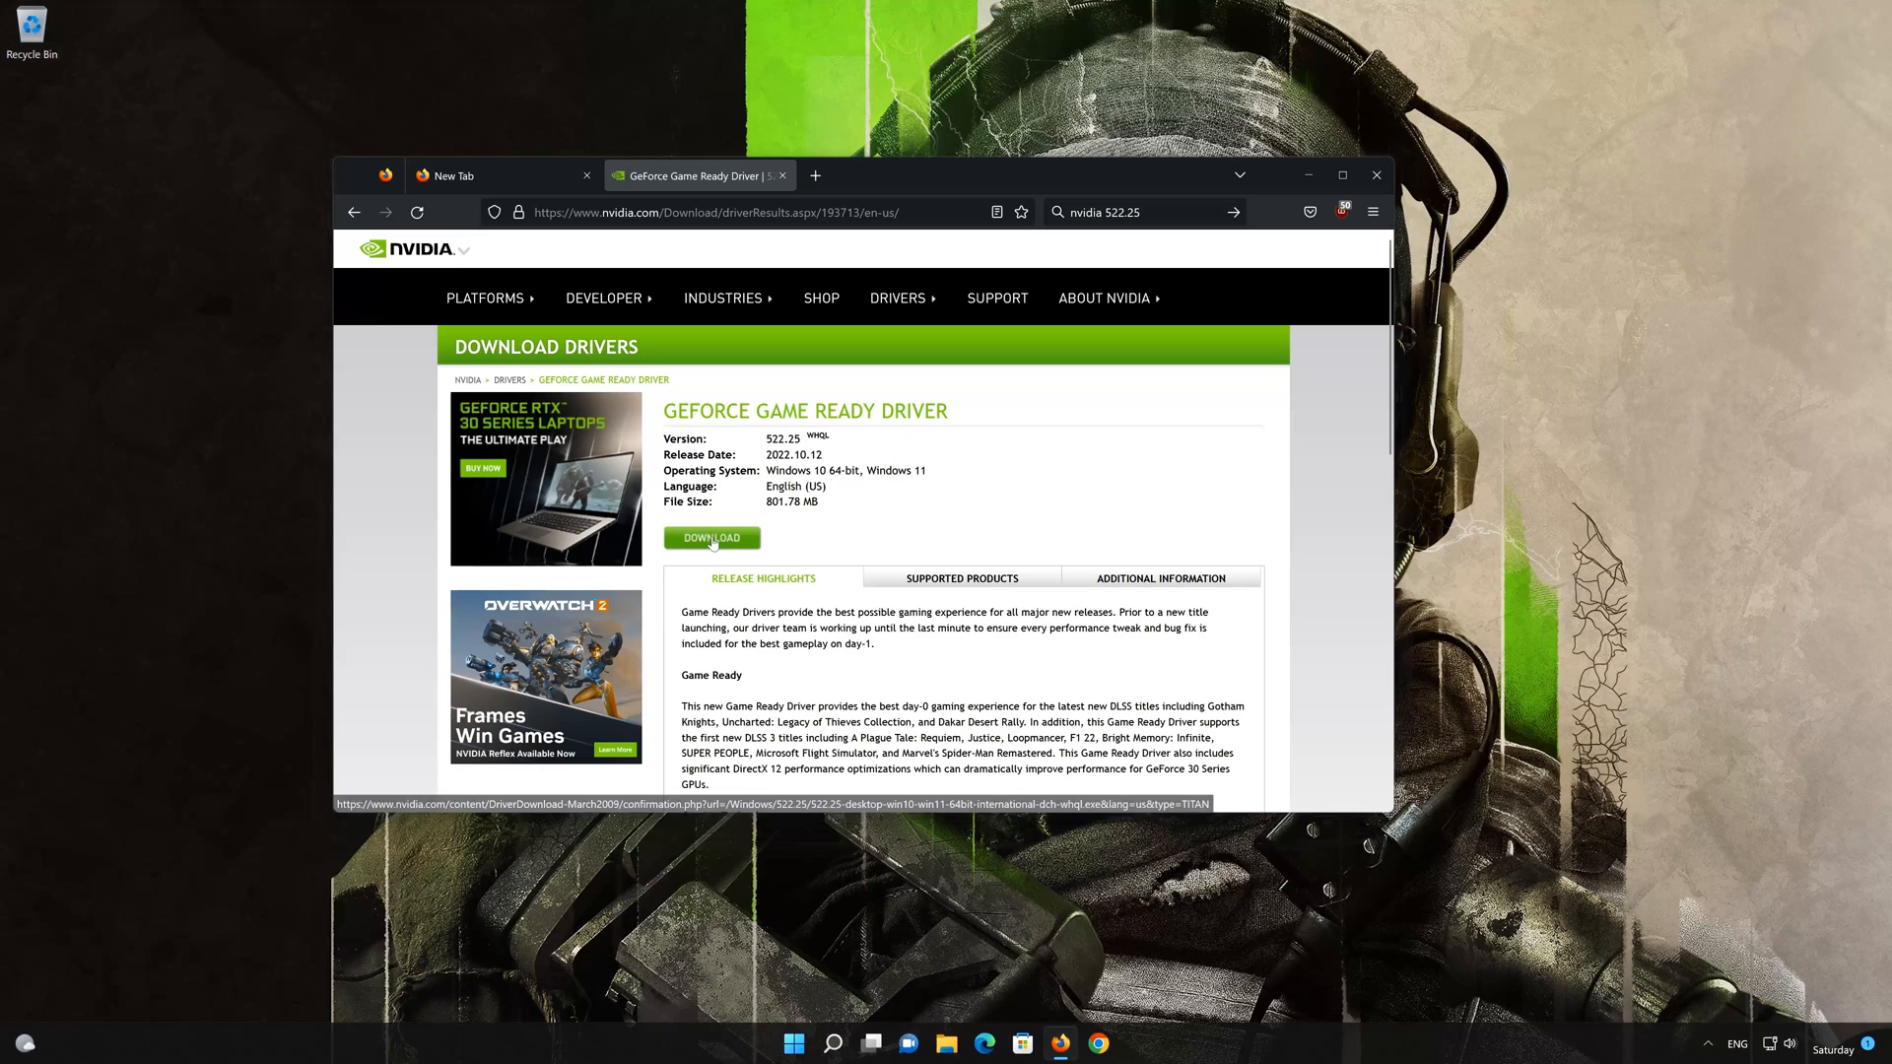
Step: Download the GeForce Game Ready Driver 522.25 via the confirmation page
click(711, 536)
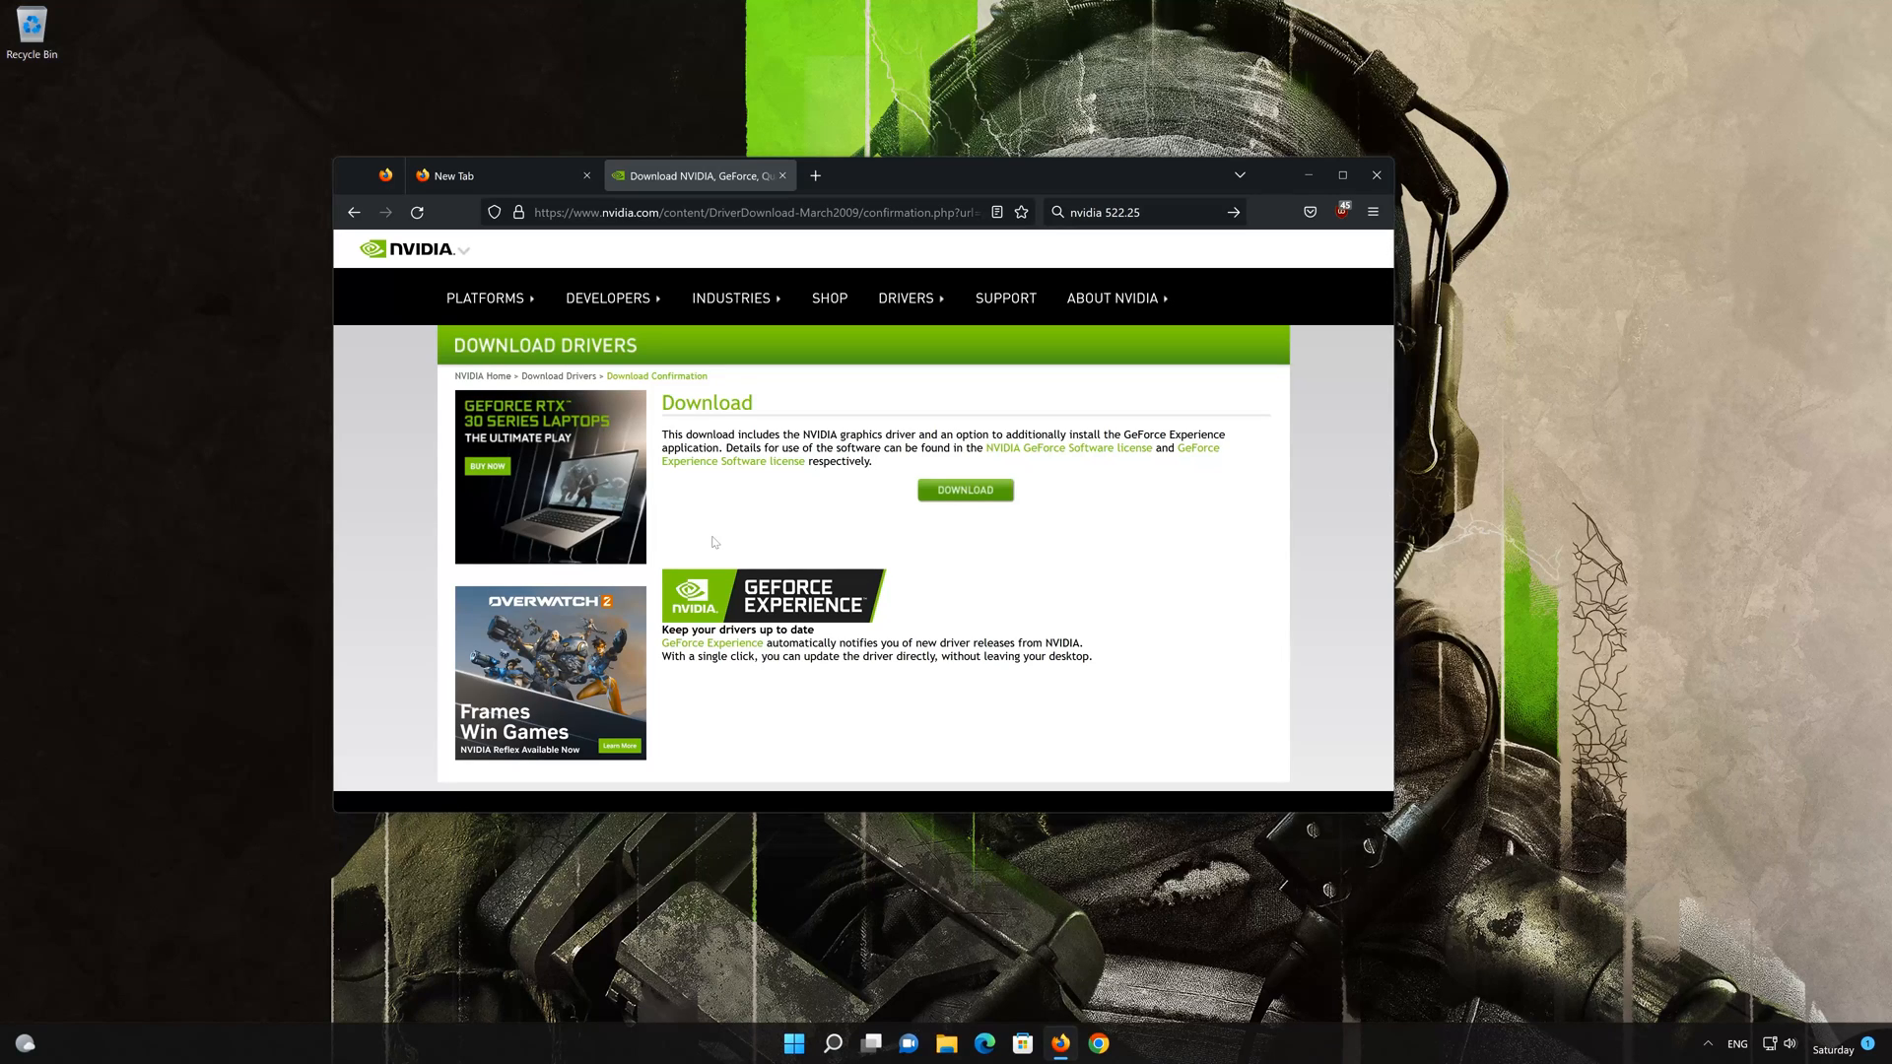
mouse_move(964, 491)
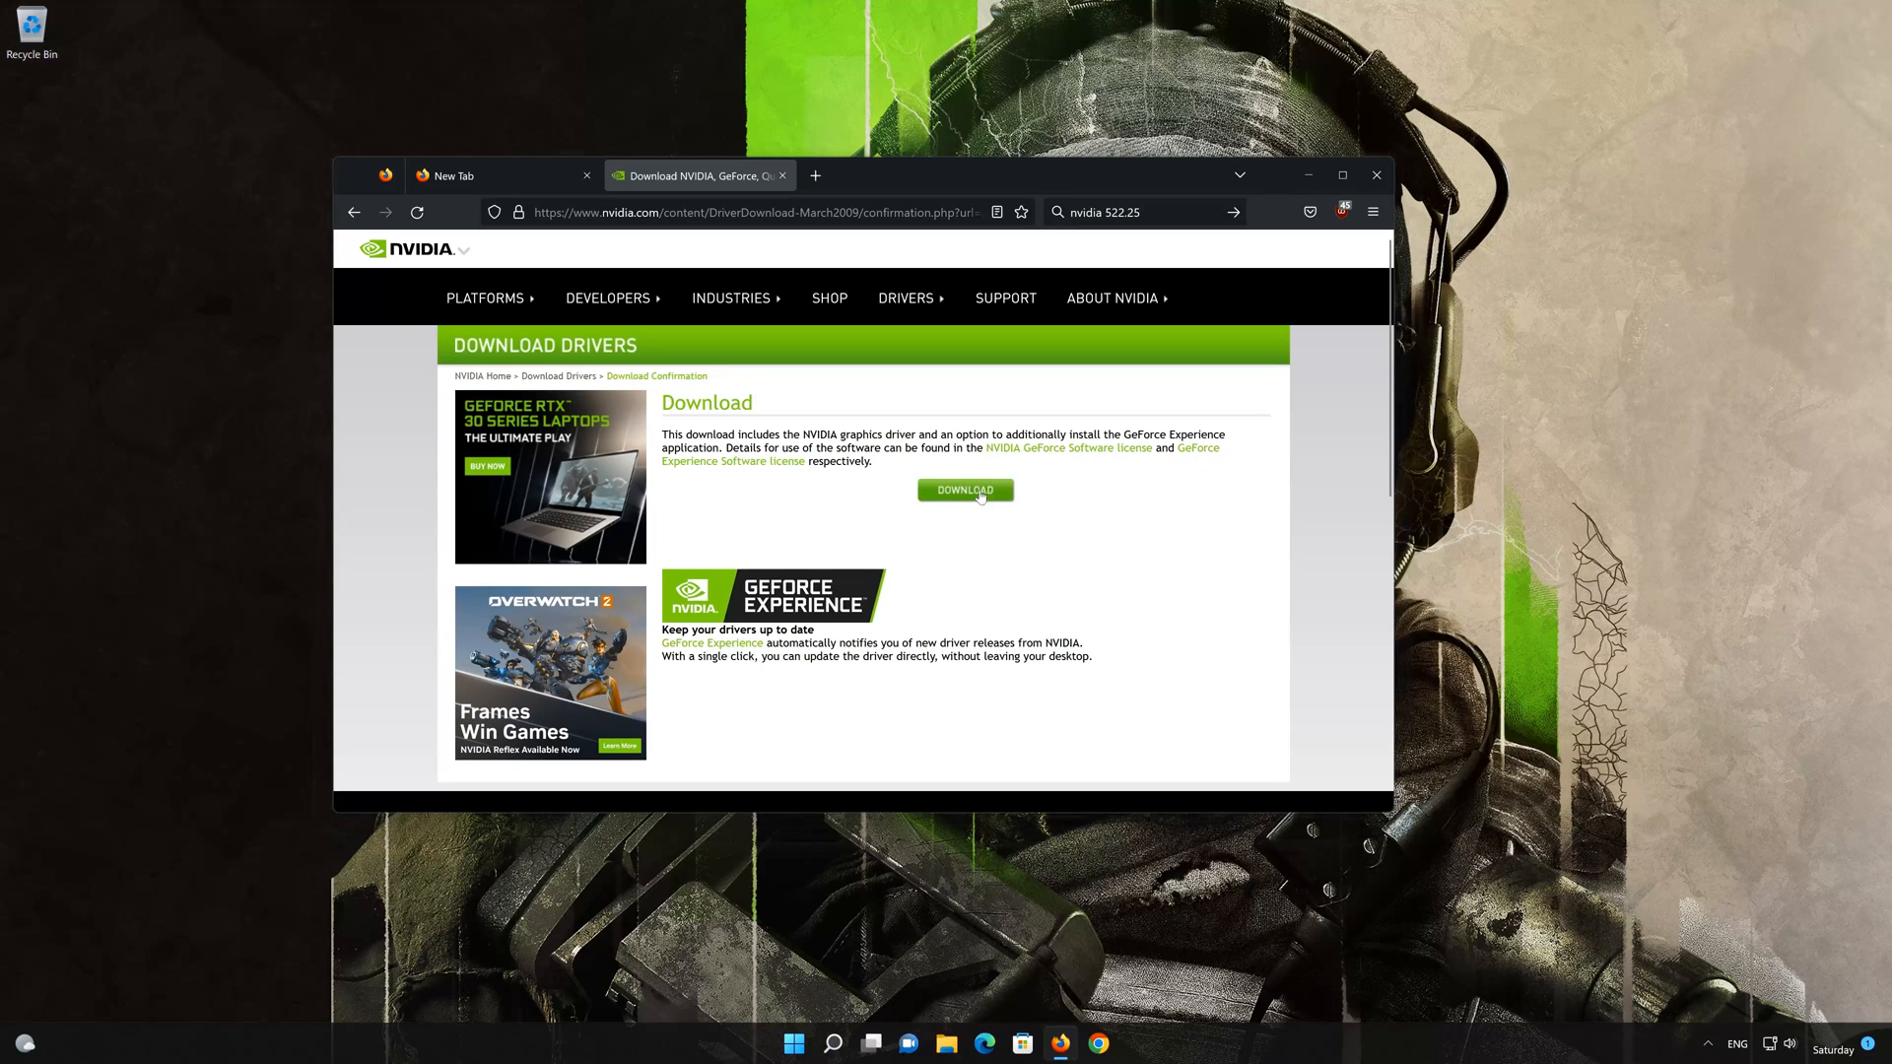
click(964, 491)
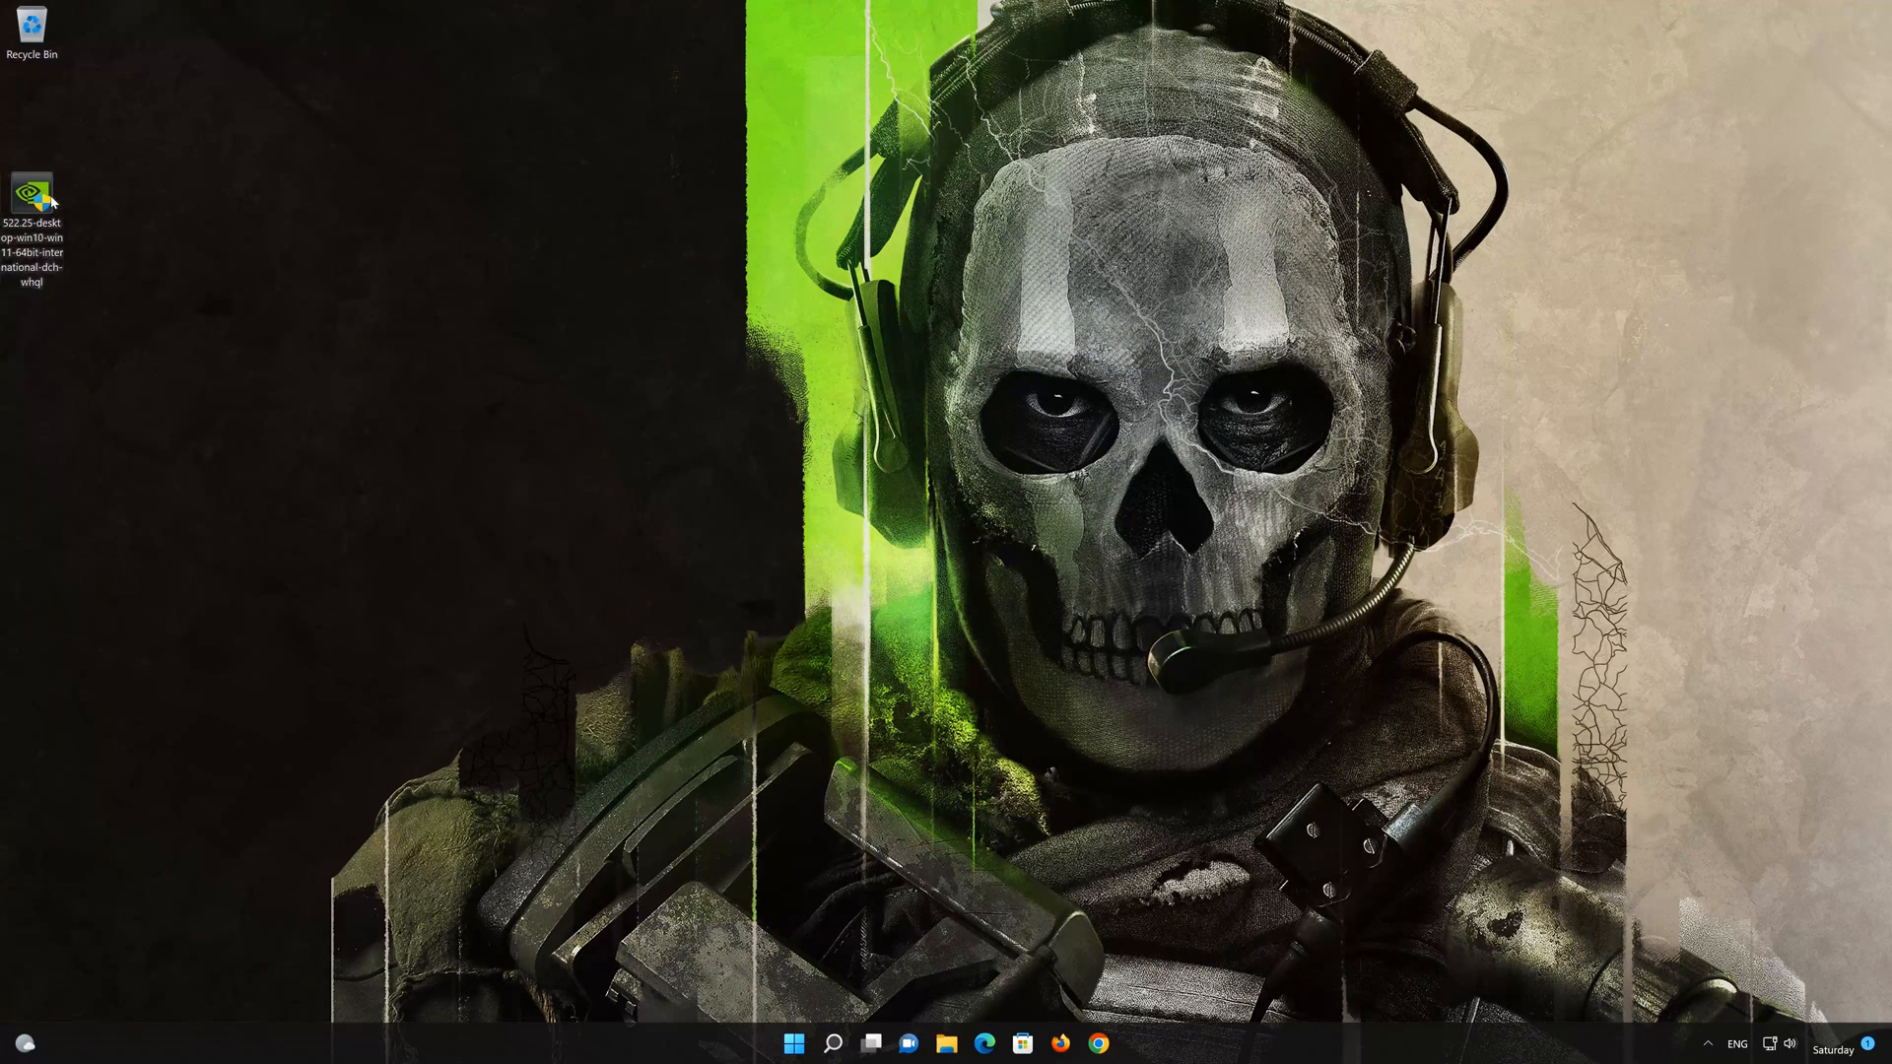
Step: Deselect the downloaded 522.25 installer file on the desktop
click(31, 198)
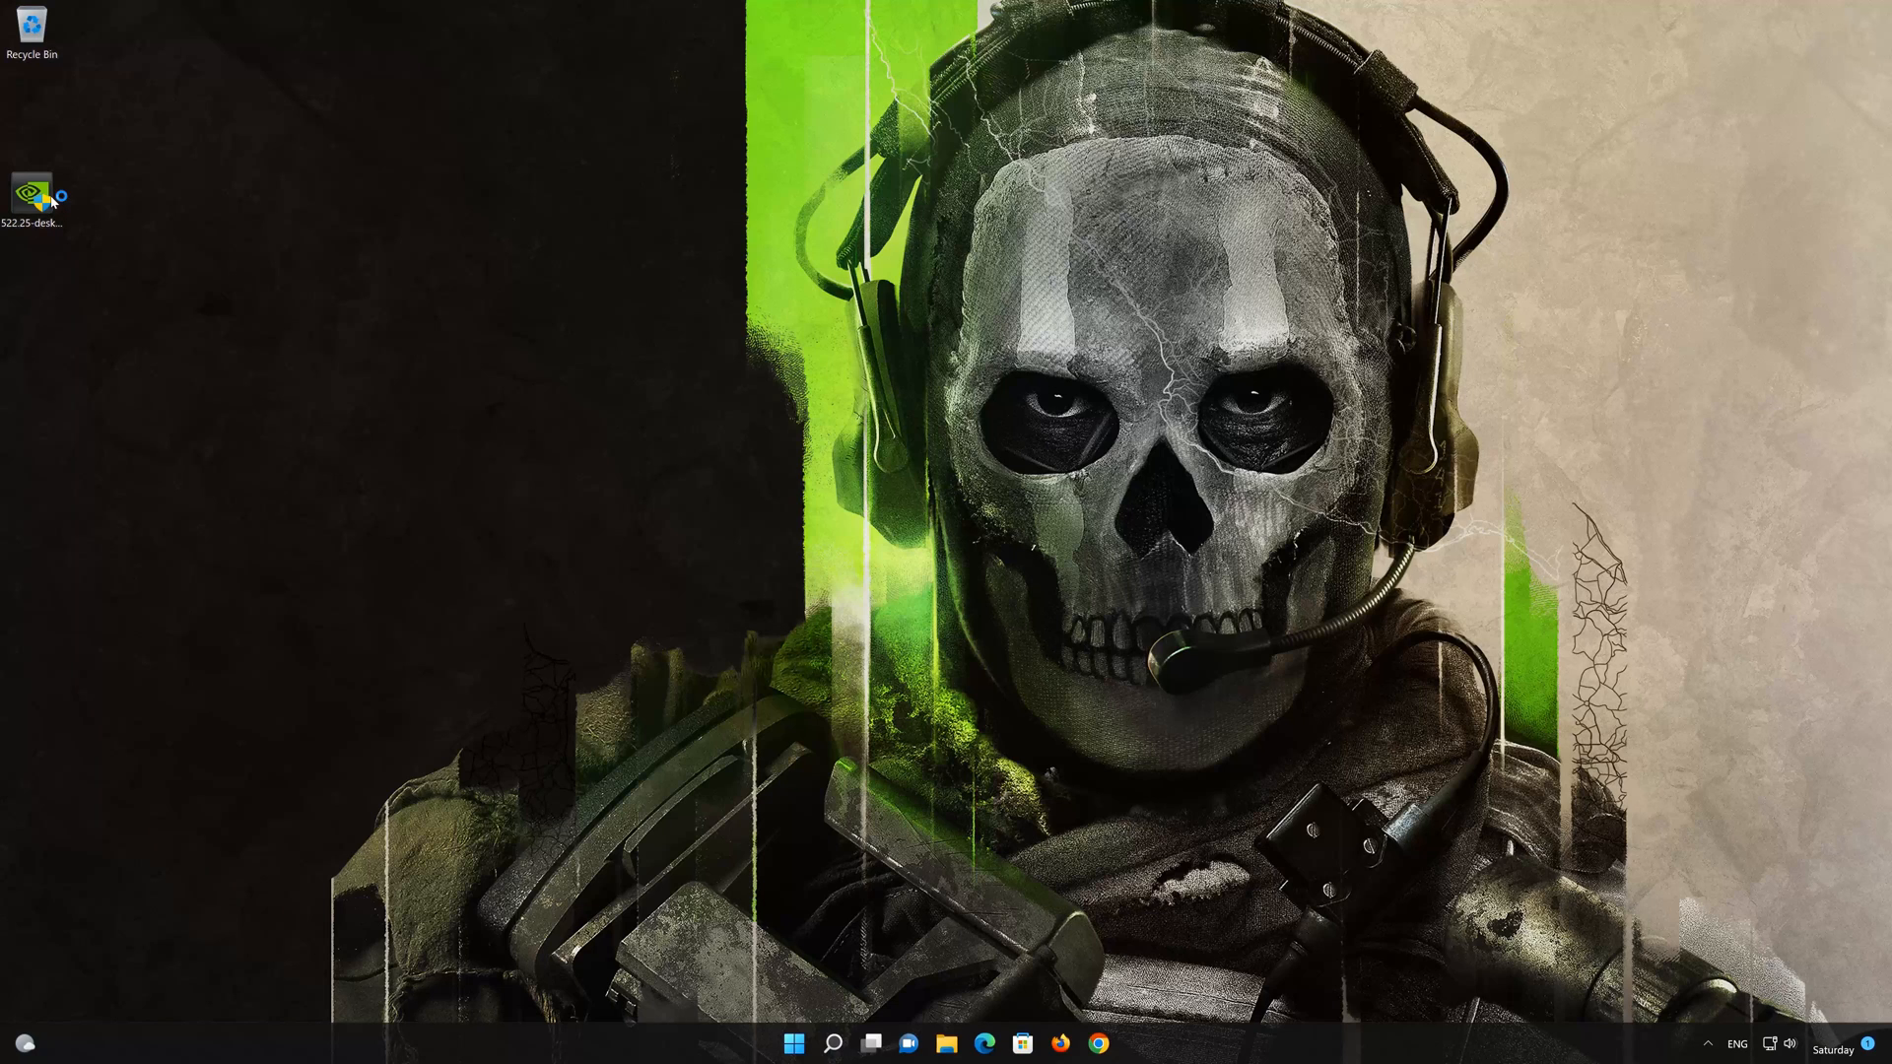
Step: Run the 522.25 package, allow UAC, extract to the default folder and launch the NVIDIA installer
double_click(32, 195)
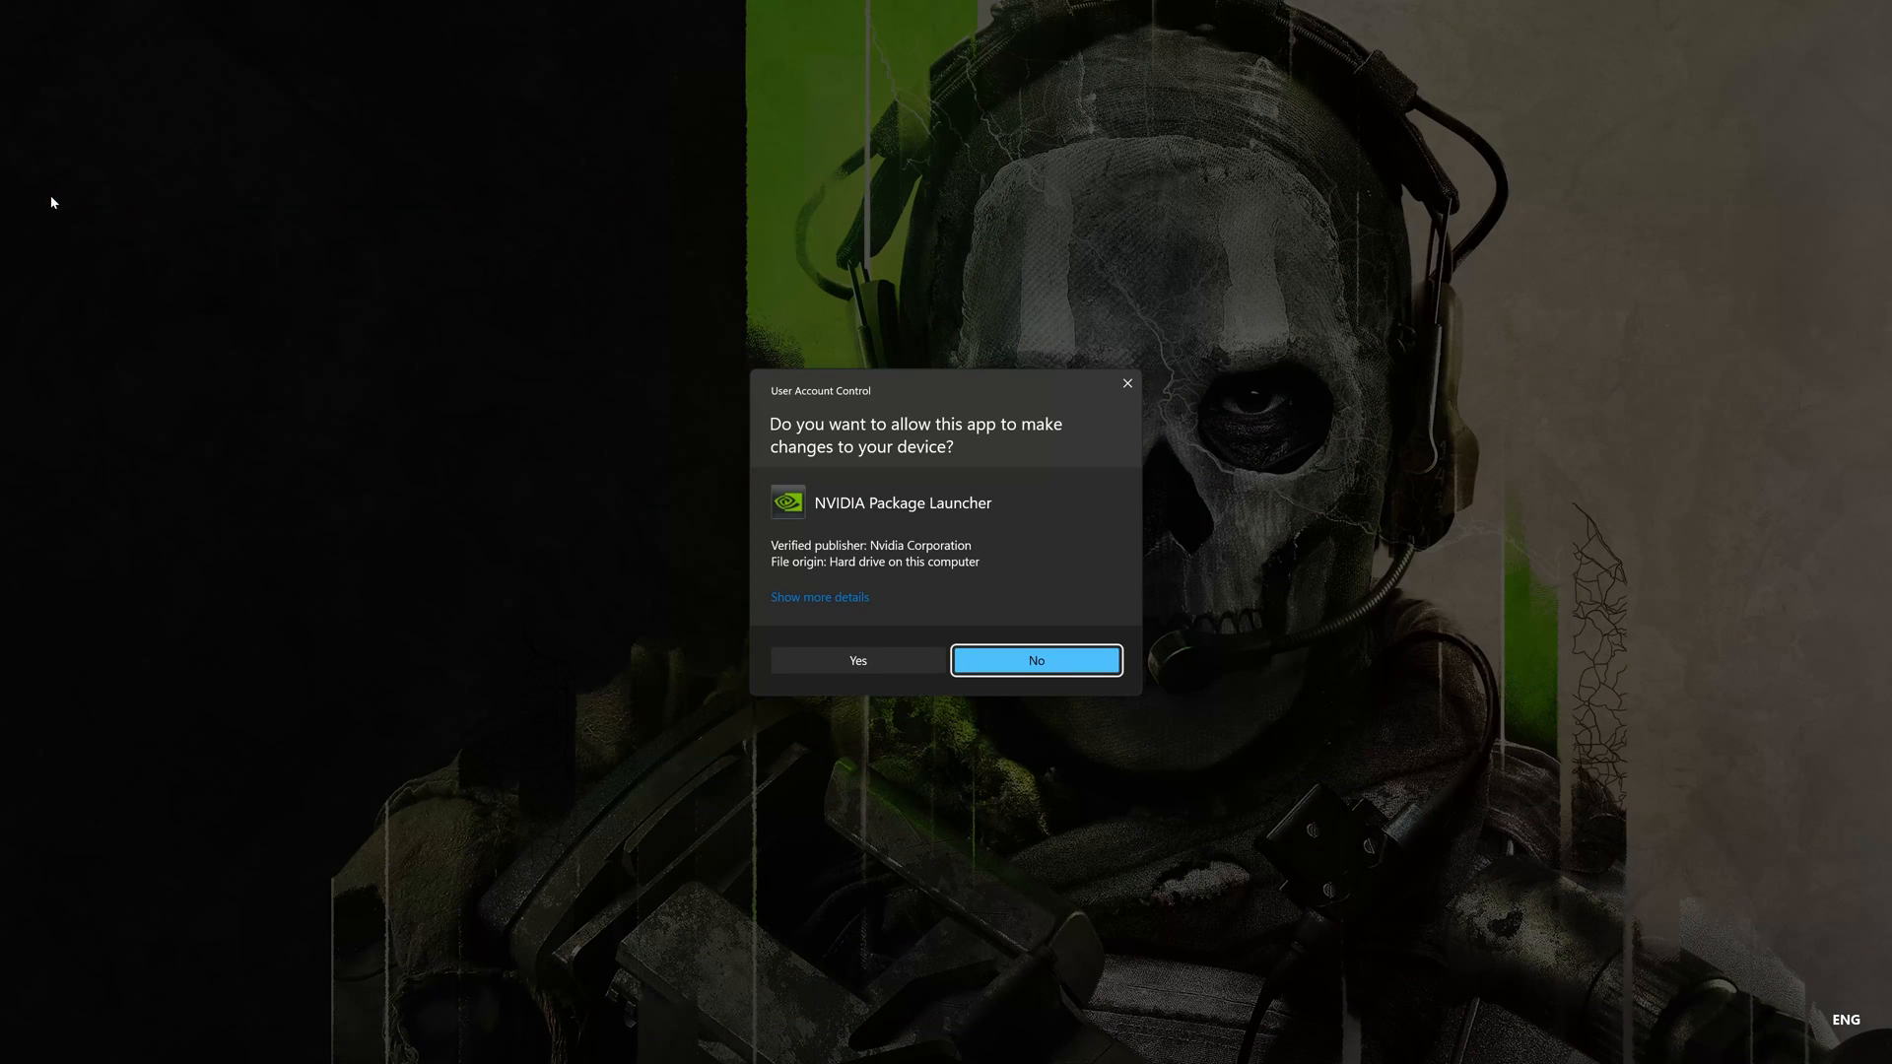
mouse_move(857, 658)
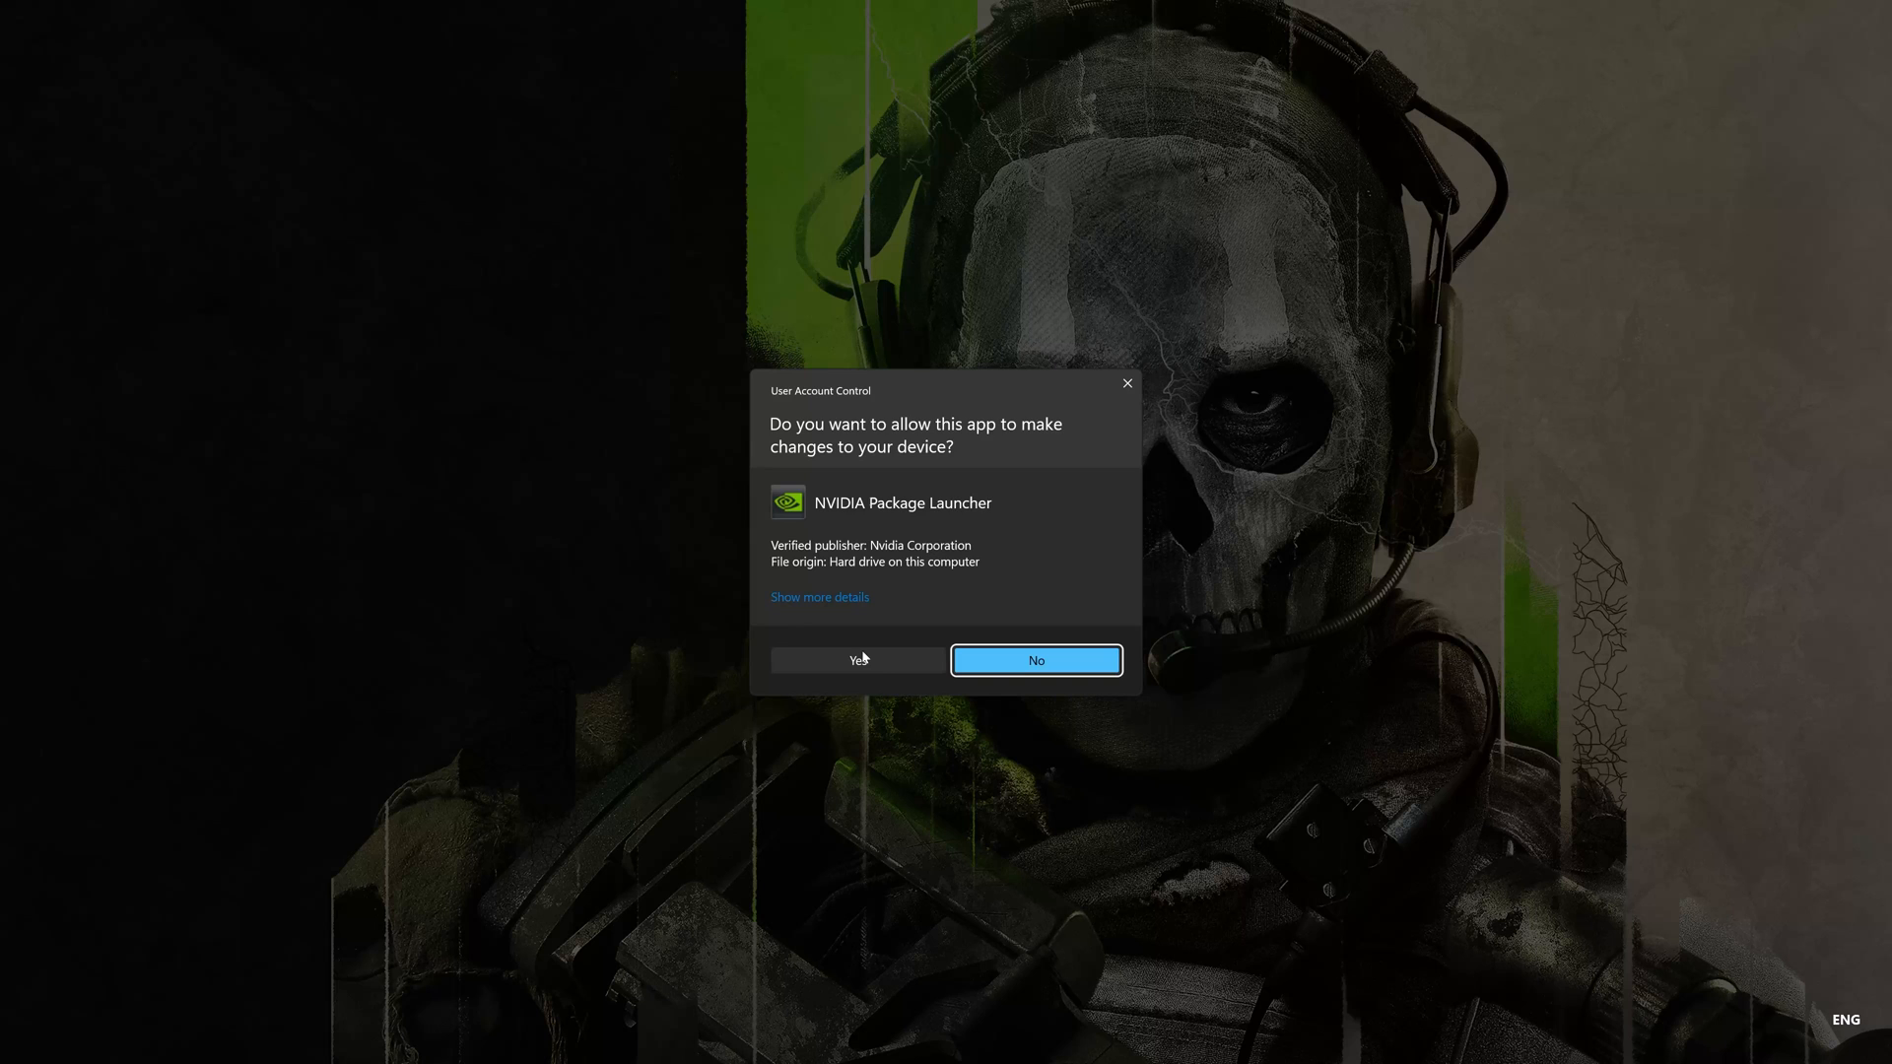
click(1035, 660)
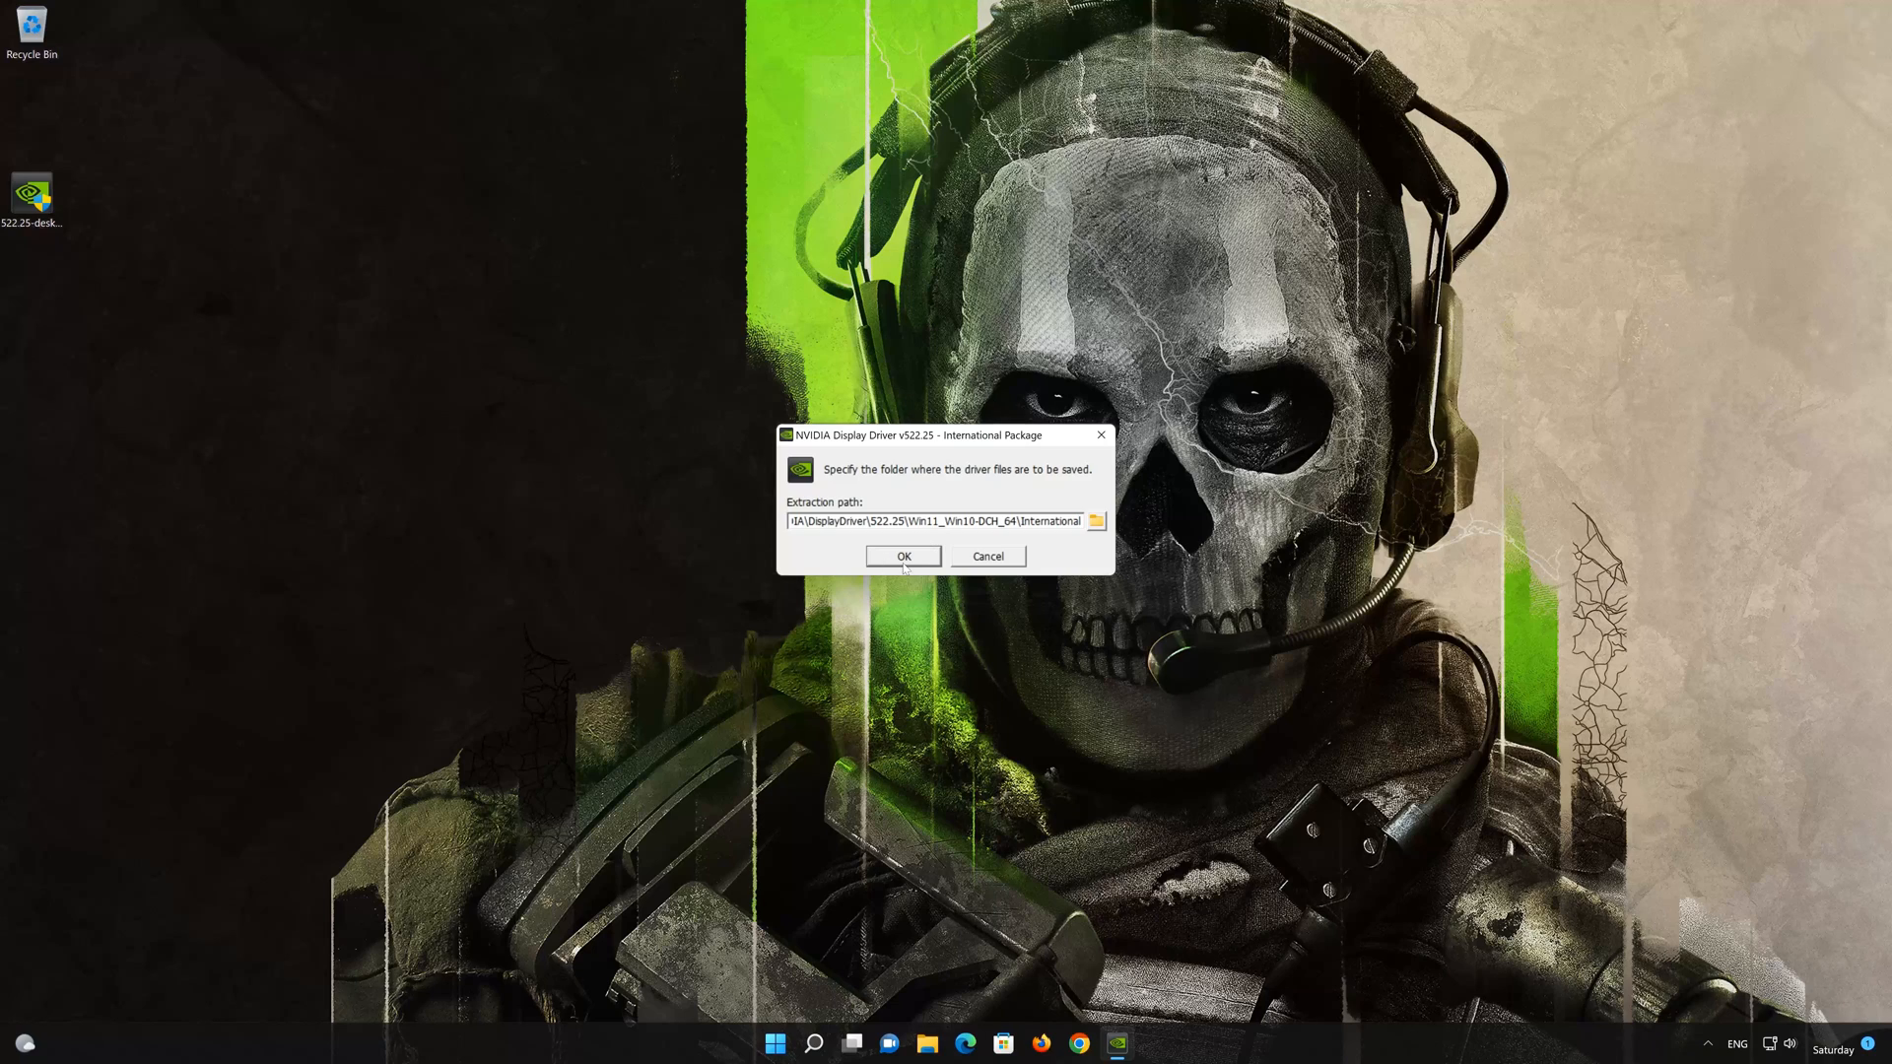
click(901, 556)
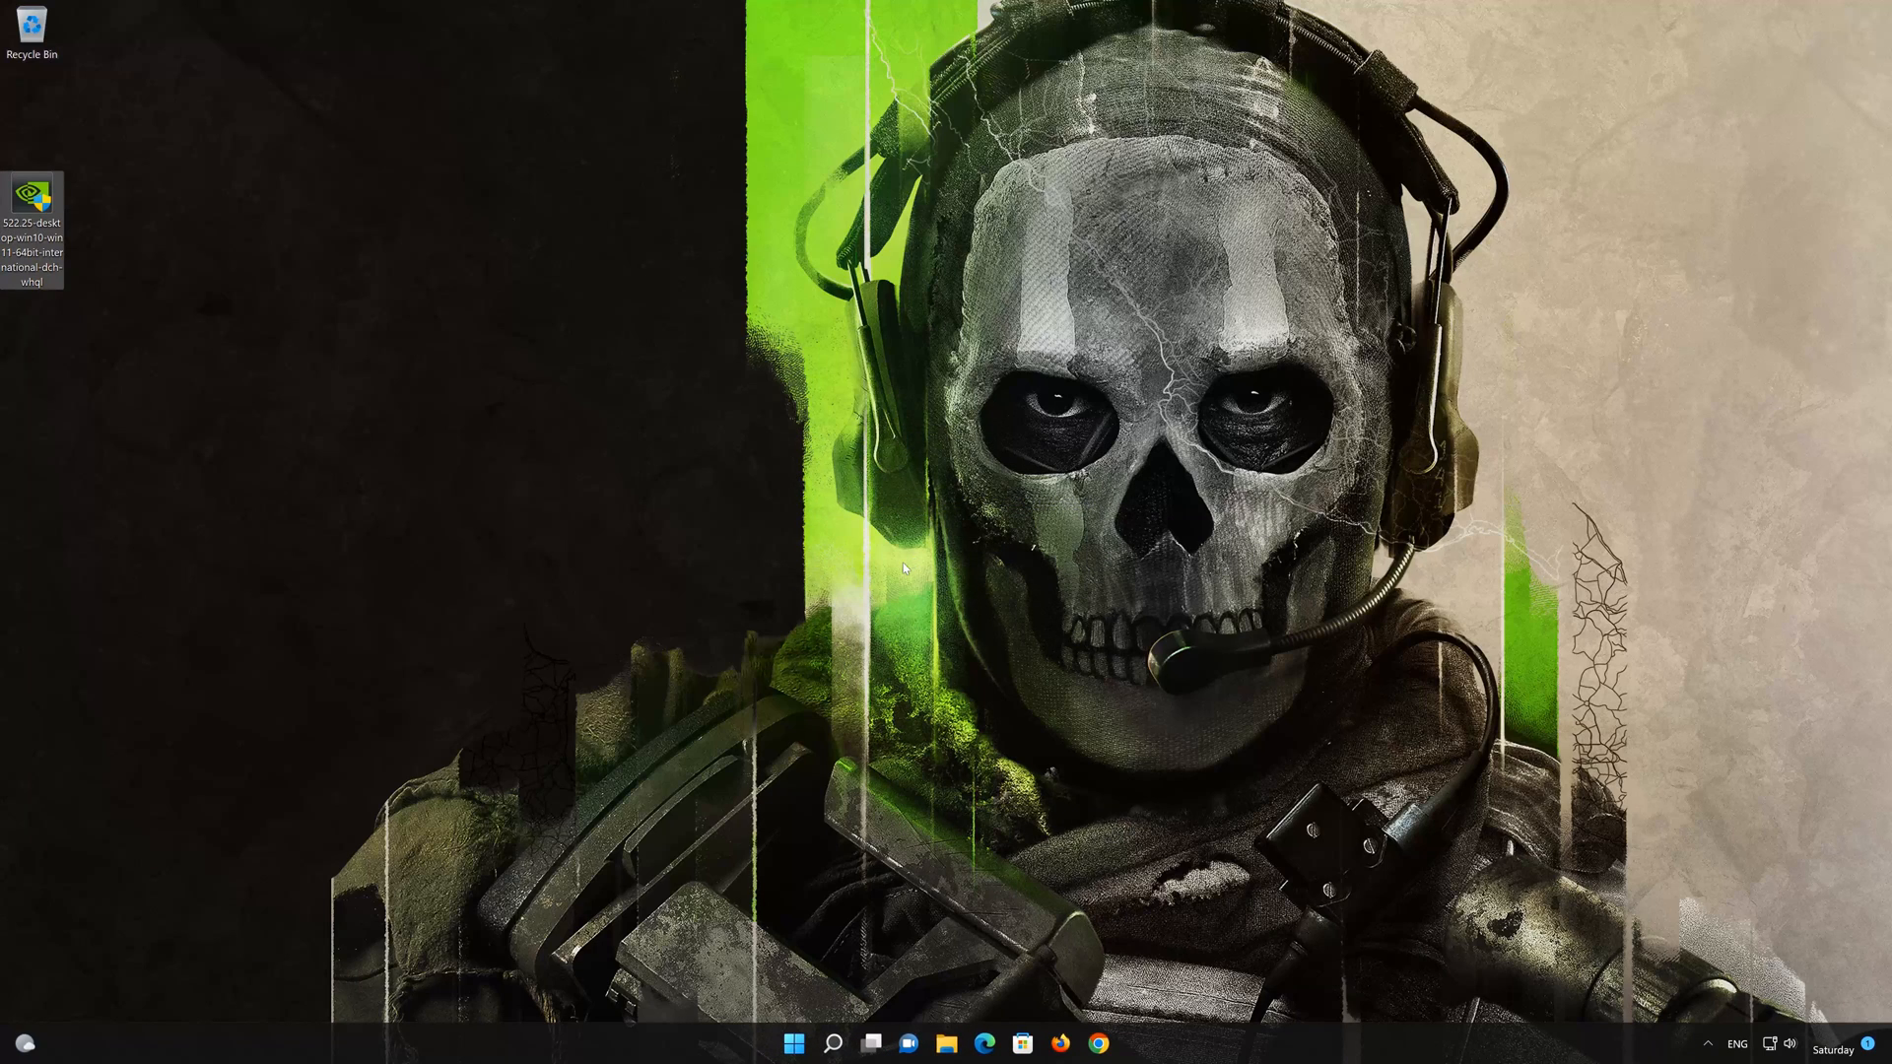
double_click(33, 197)
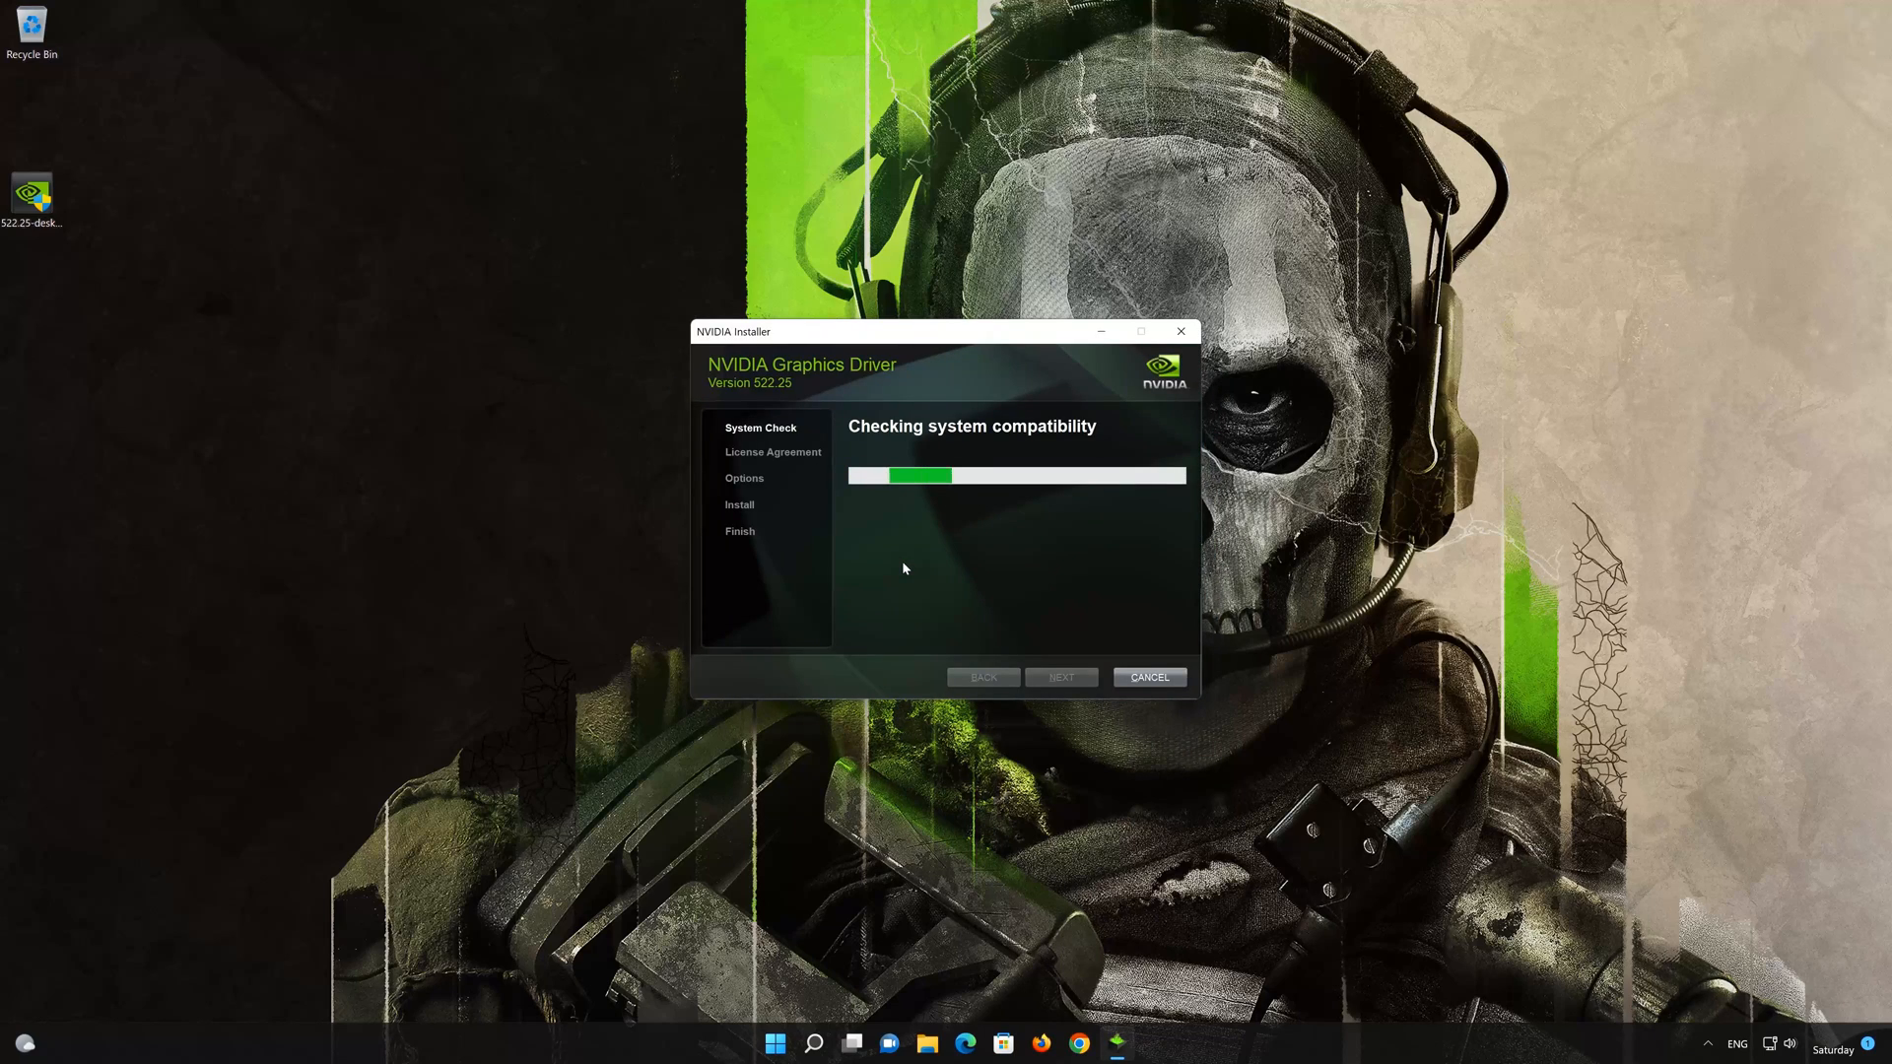